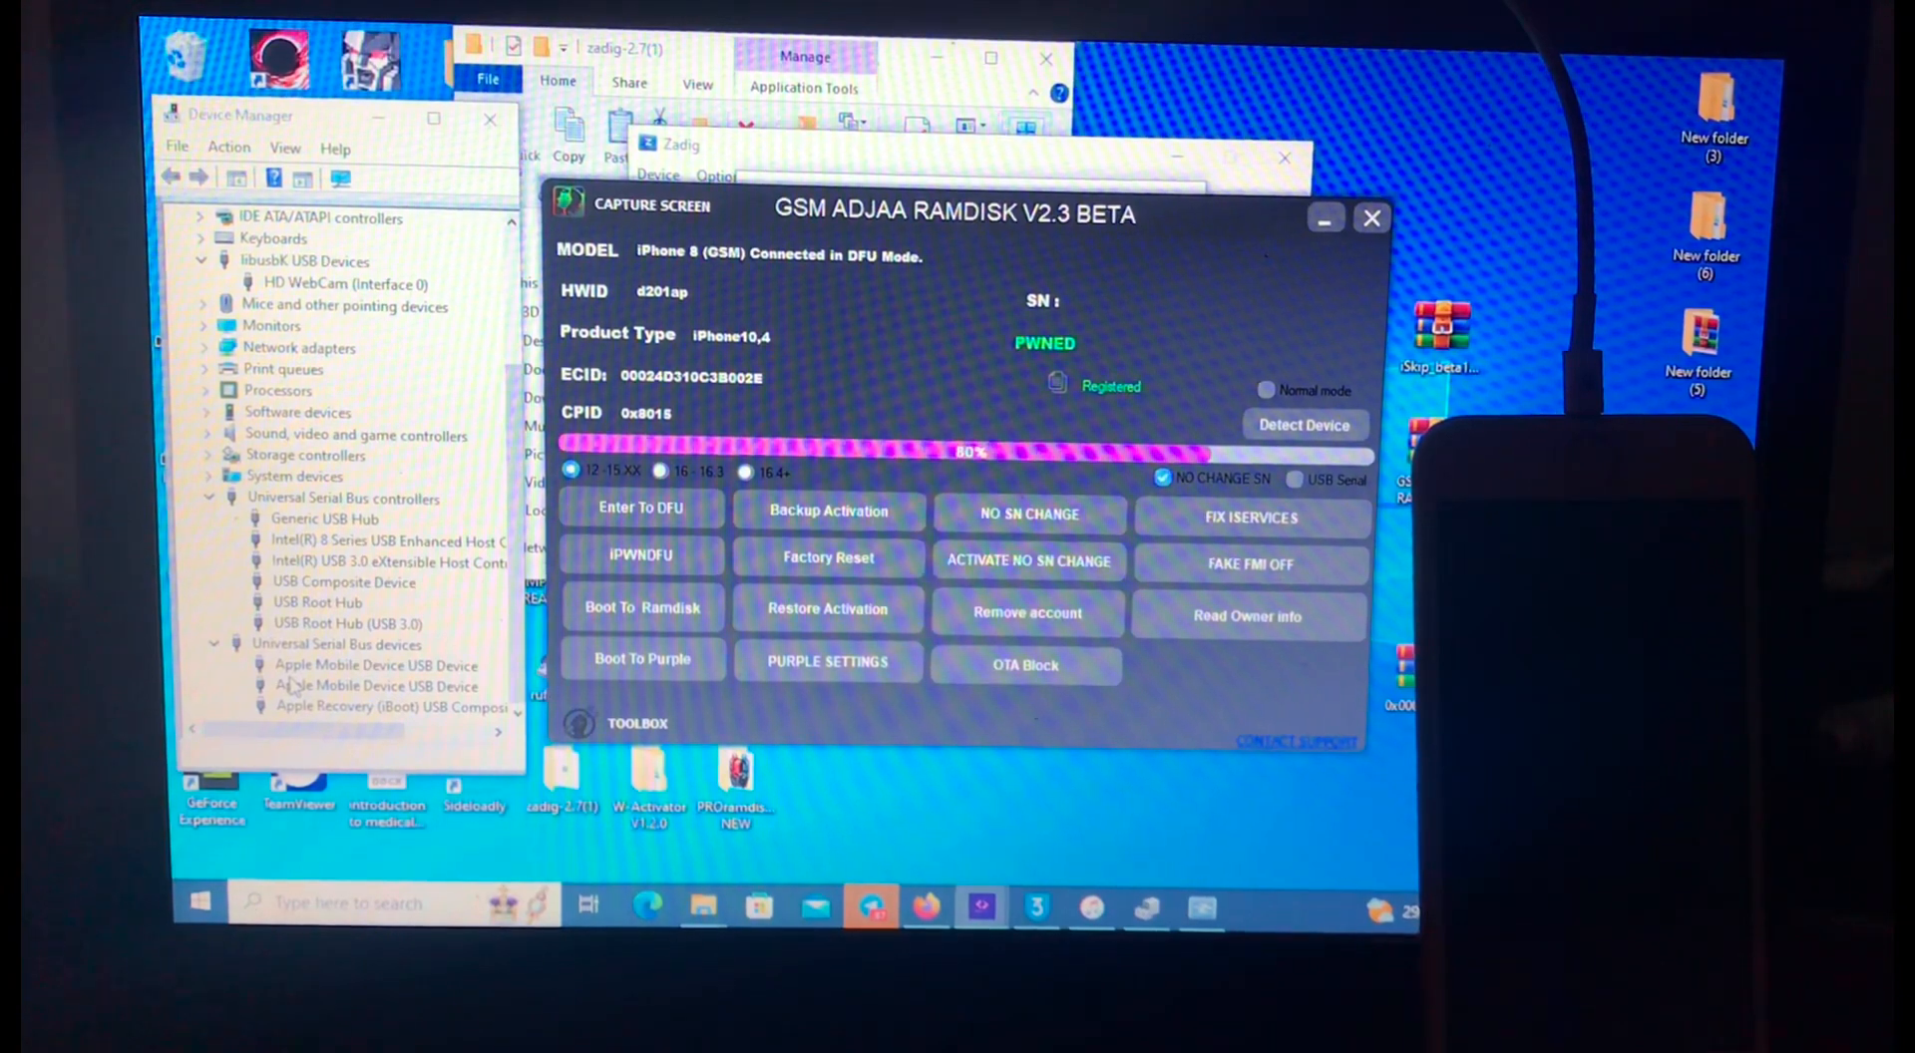
# Step: Dismiss the 'Ramdisk boot failed' and 'Choose Your iOS Version' warnings, then switch to 3uTools
pyautogui.click(643, 607)
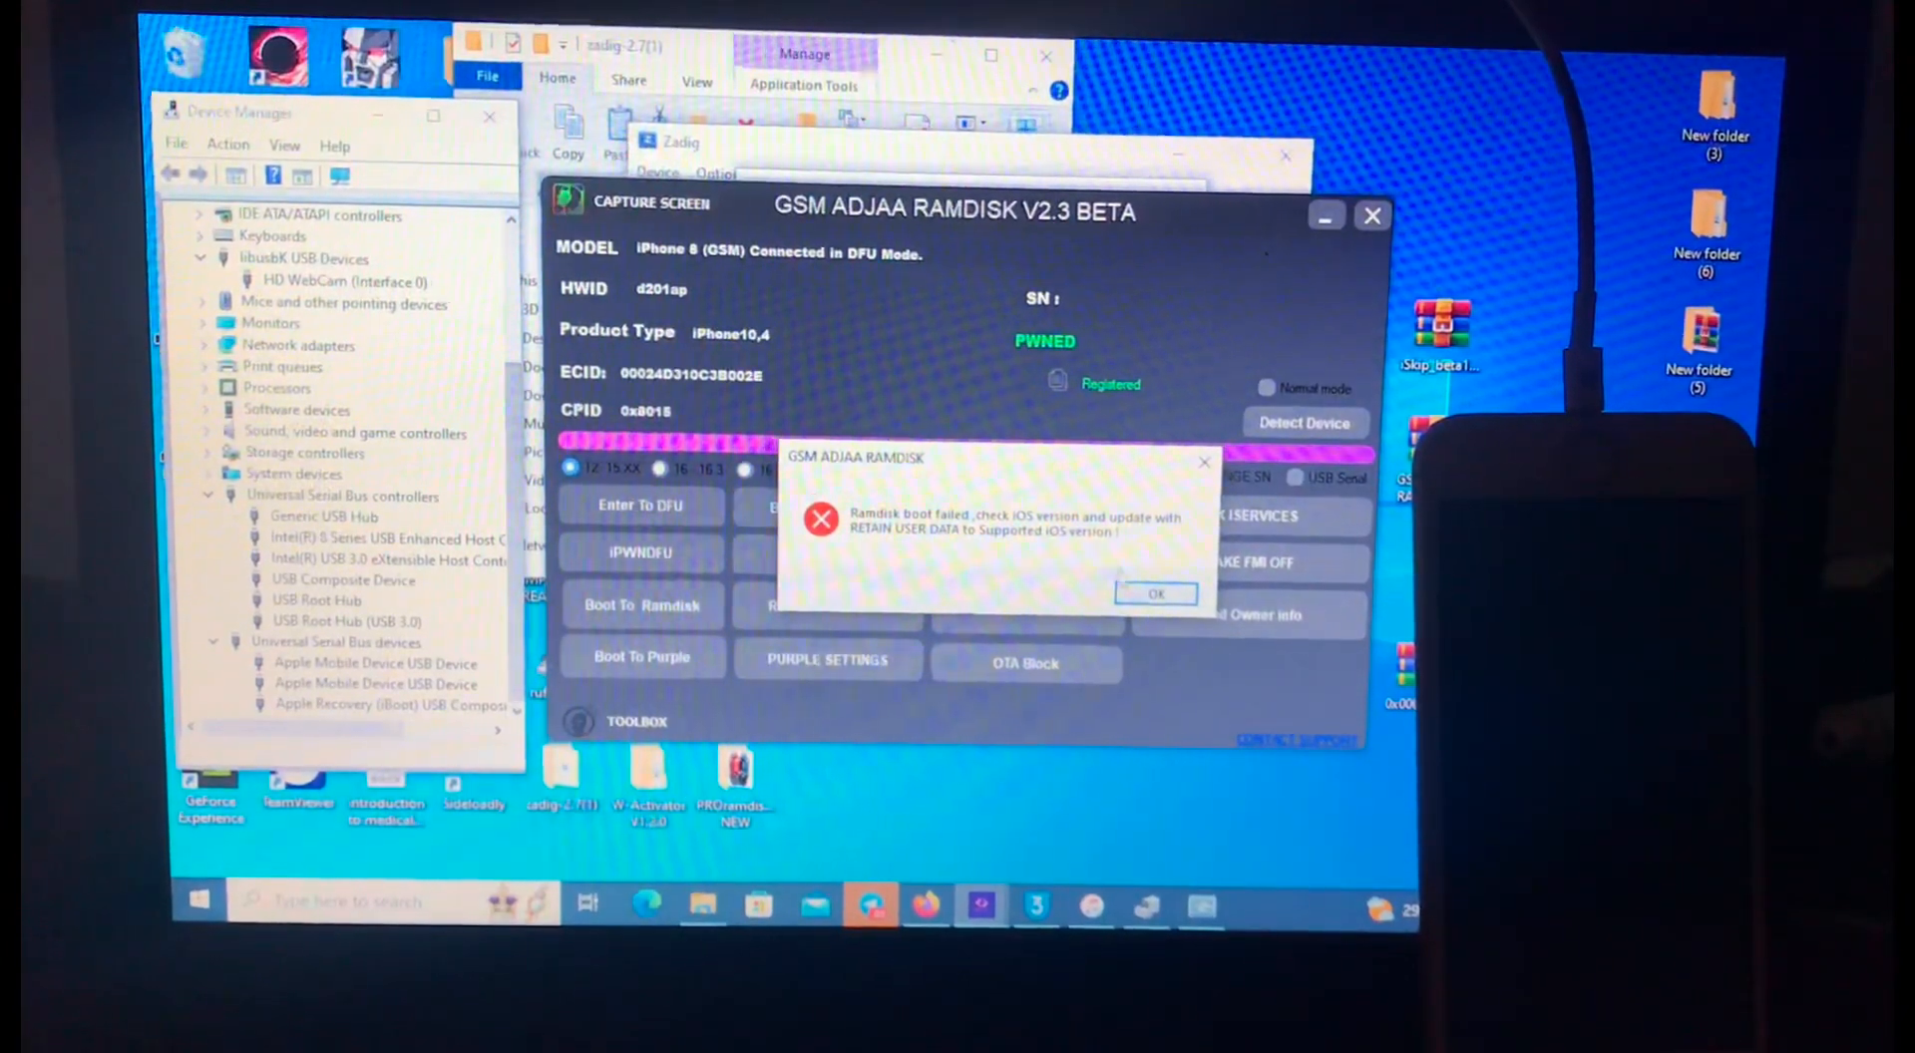
pyautogui.click(1155, 592)
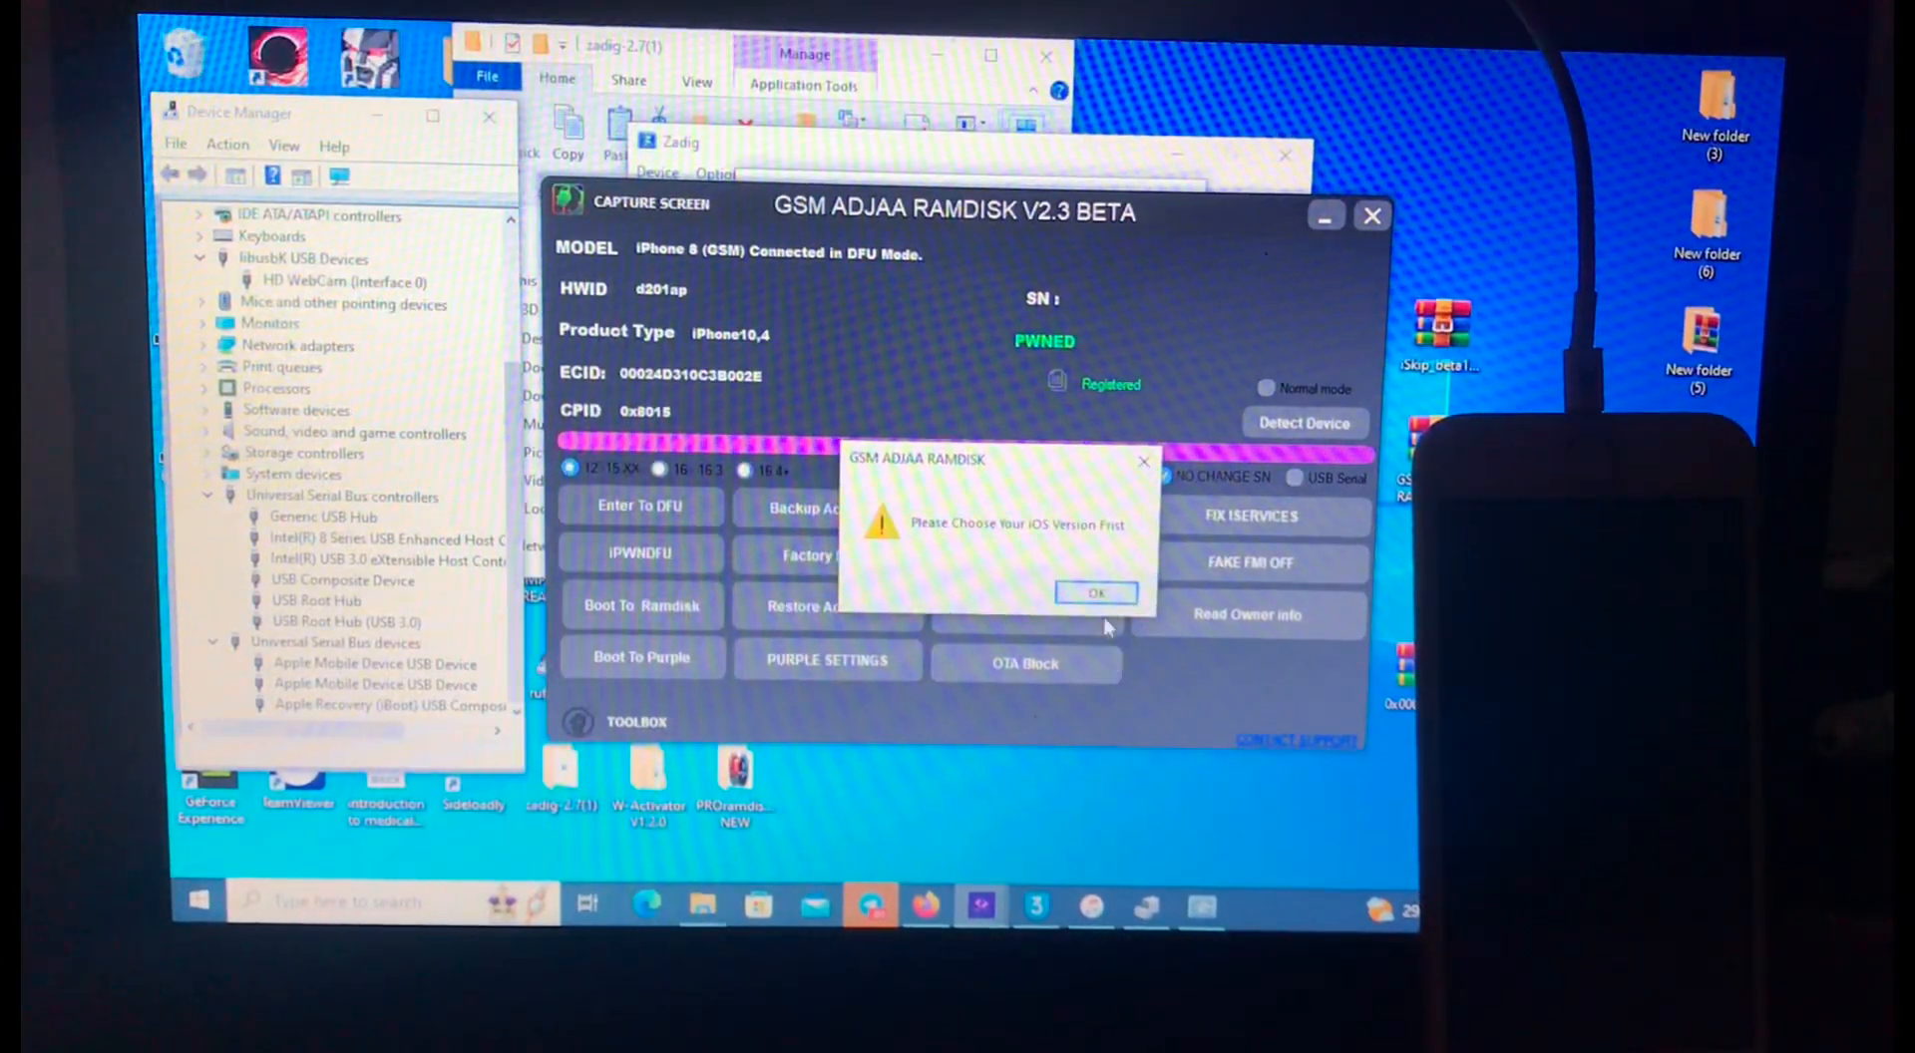
pyautogui.click(1094, 592)
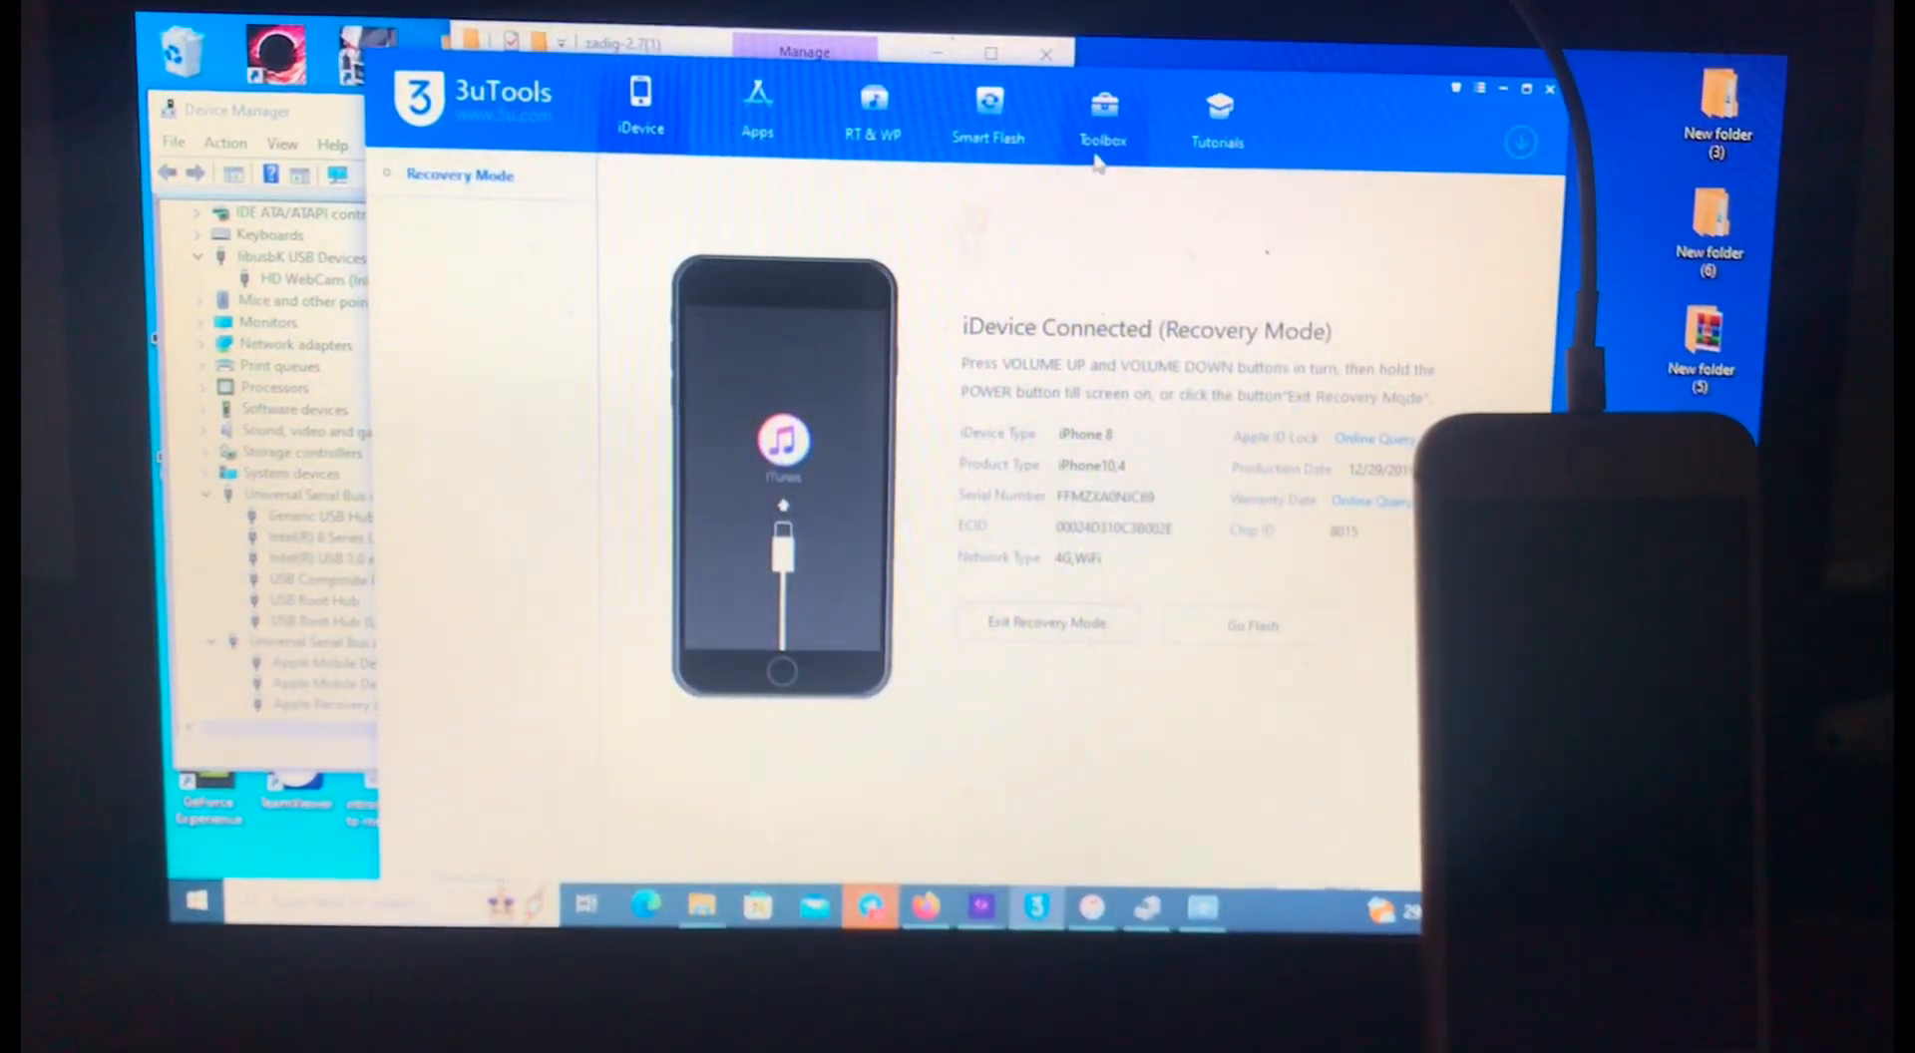
# Step: Run Repair Driver from 3uTools Toolbox > iTunes Utility until it completes
pyautogui.click(1101, 110)
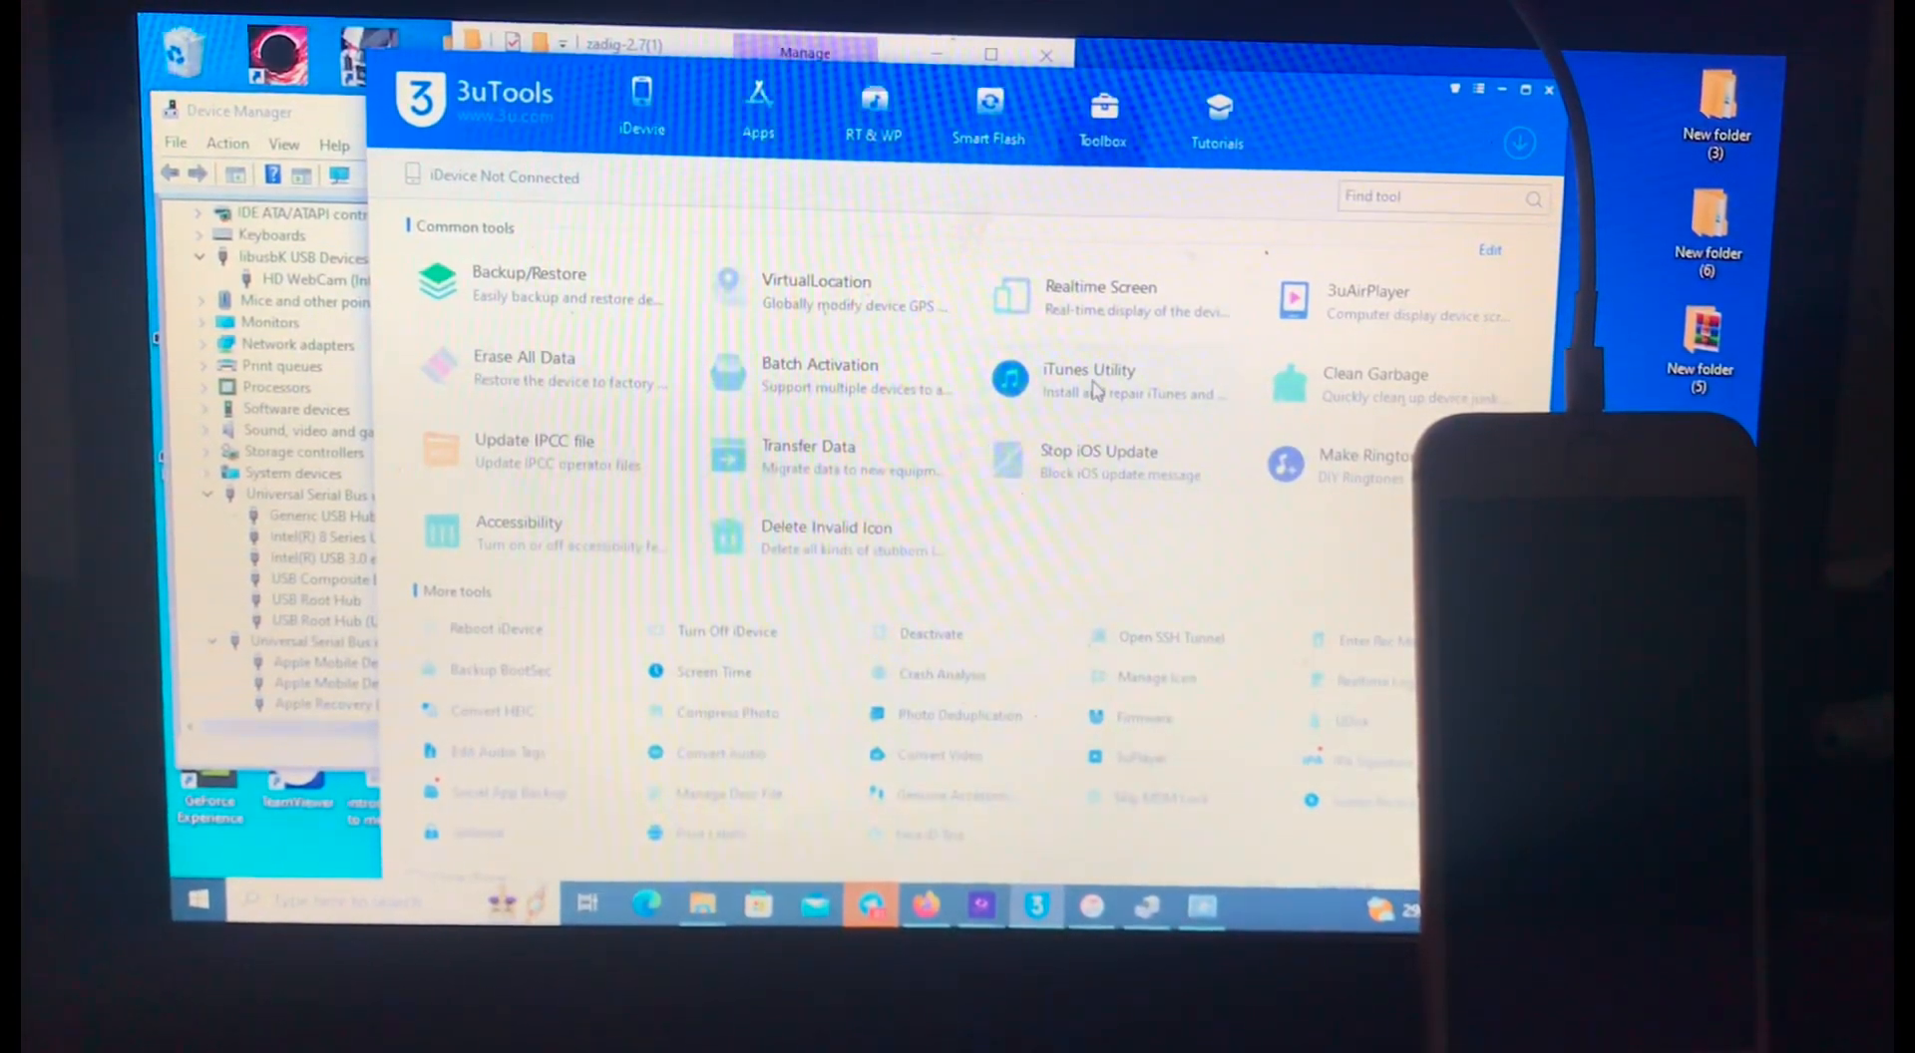
pyautogui.click(1087, 379)
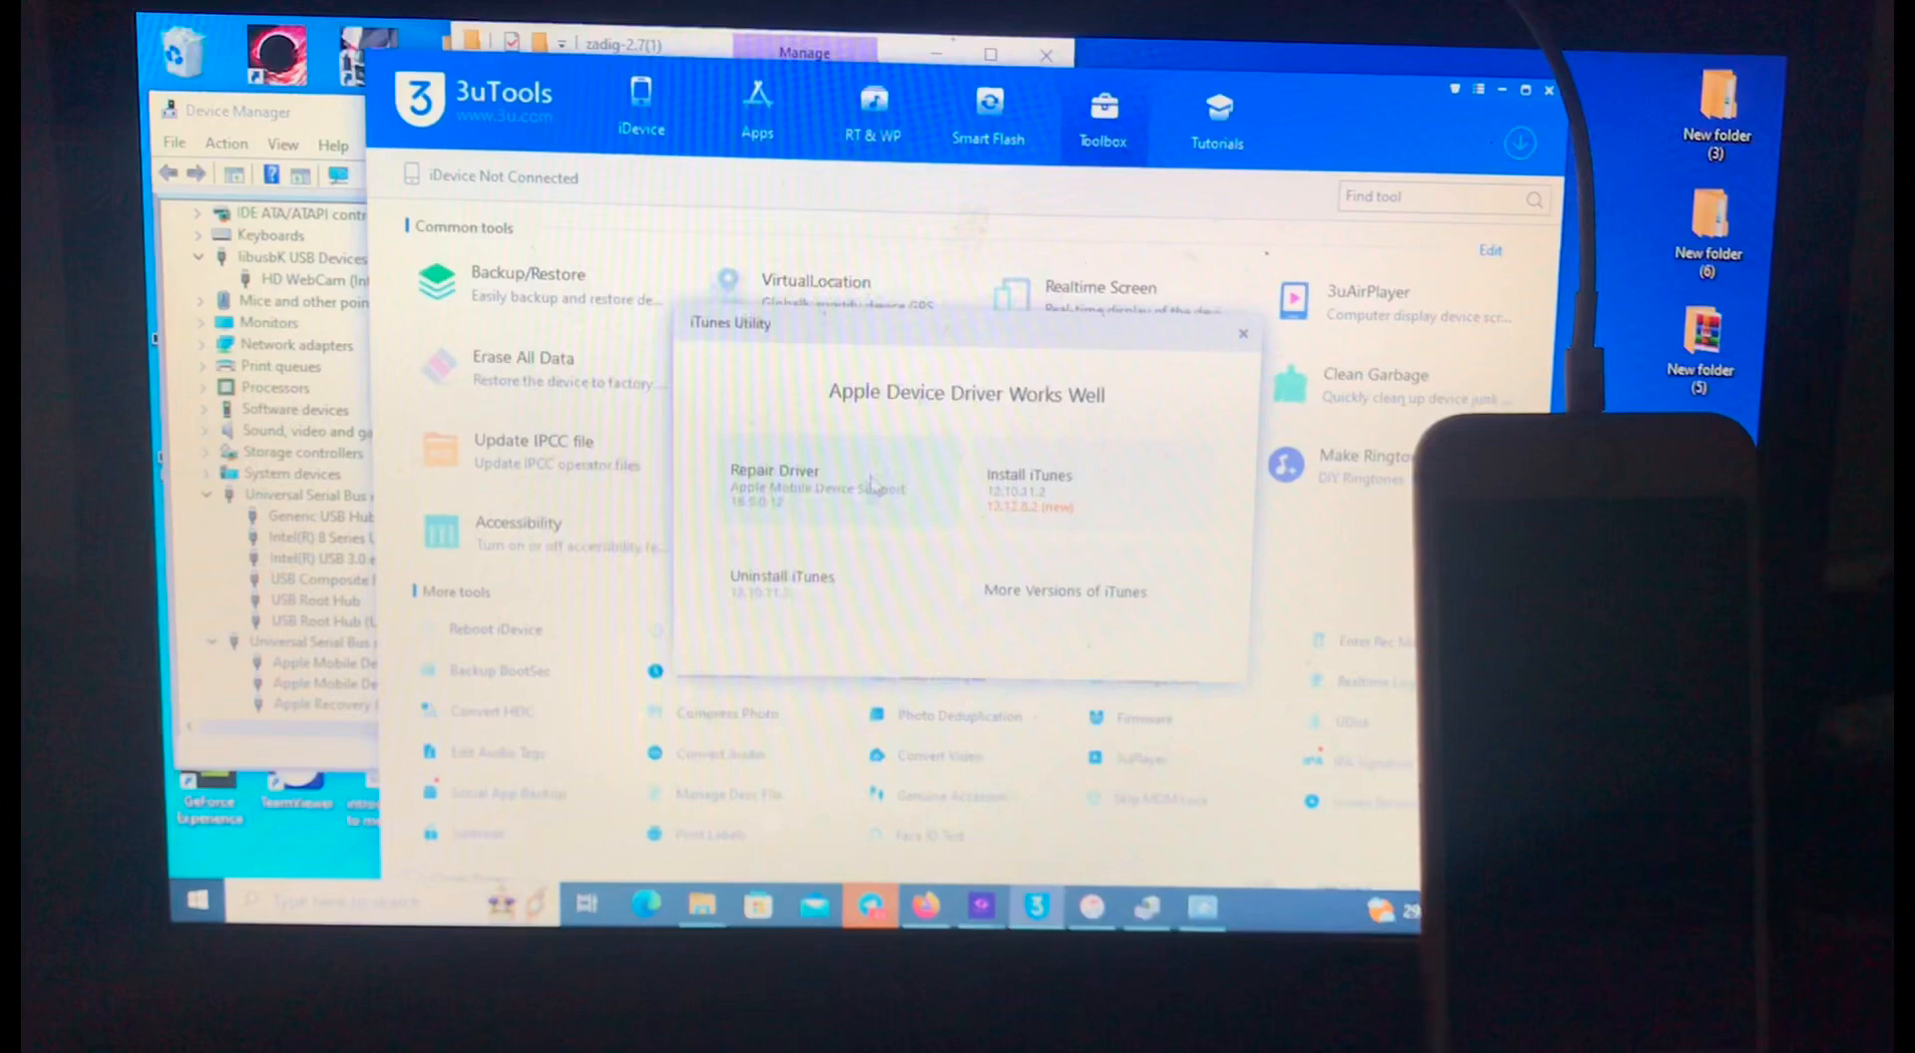
pyautogui.click(773, 474)
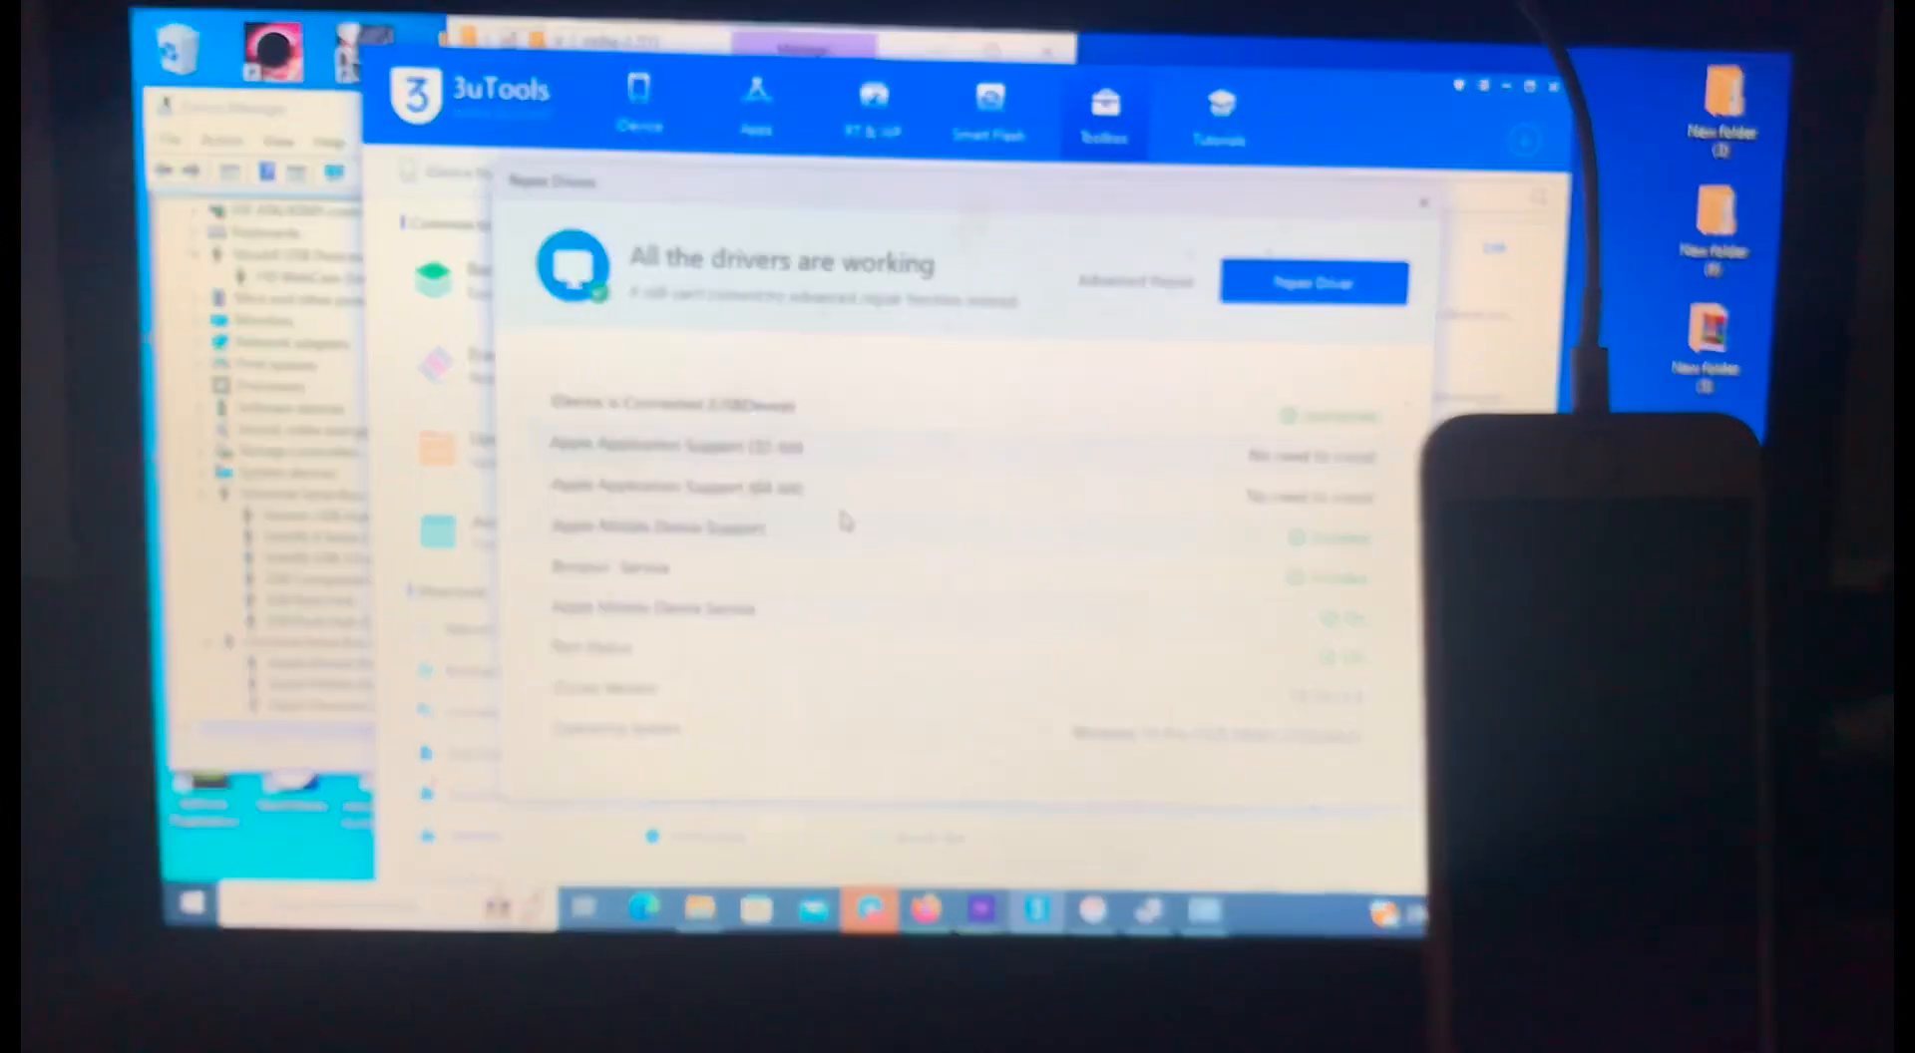
pyautogui.click(1313, 282)
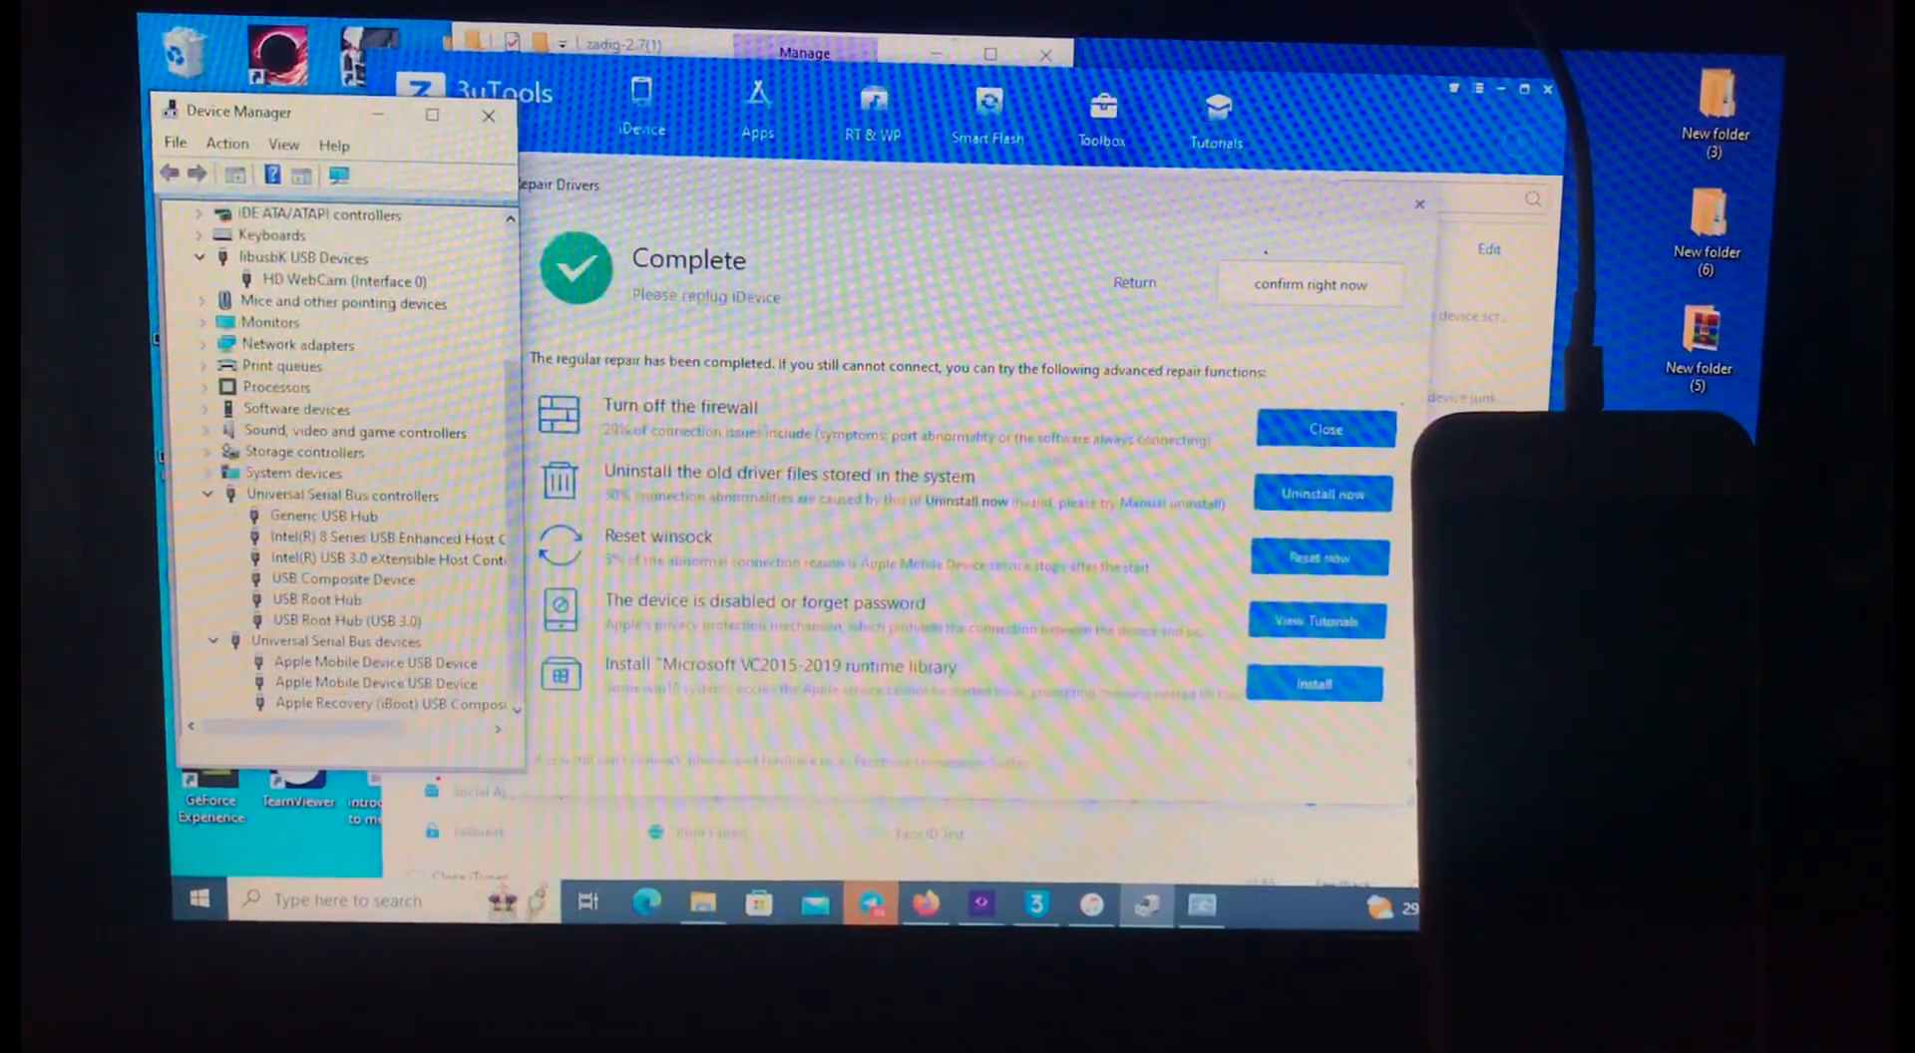
# Step: Uninstall the old Apple driver files stored in the system
pyautogui.click(1321, 494)
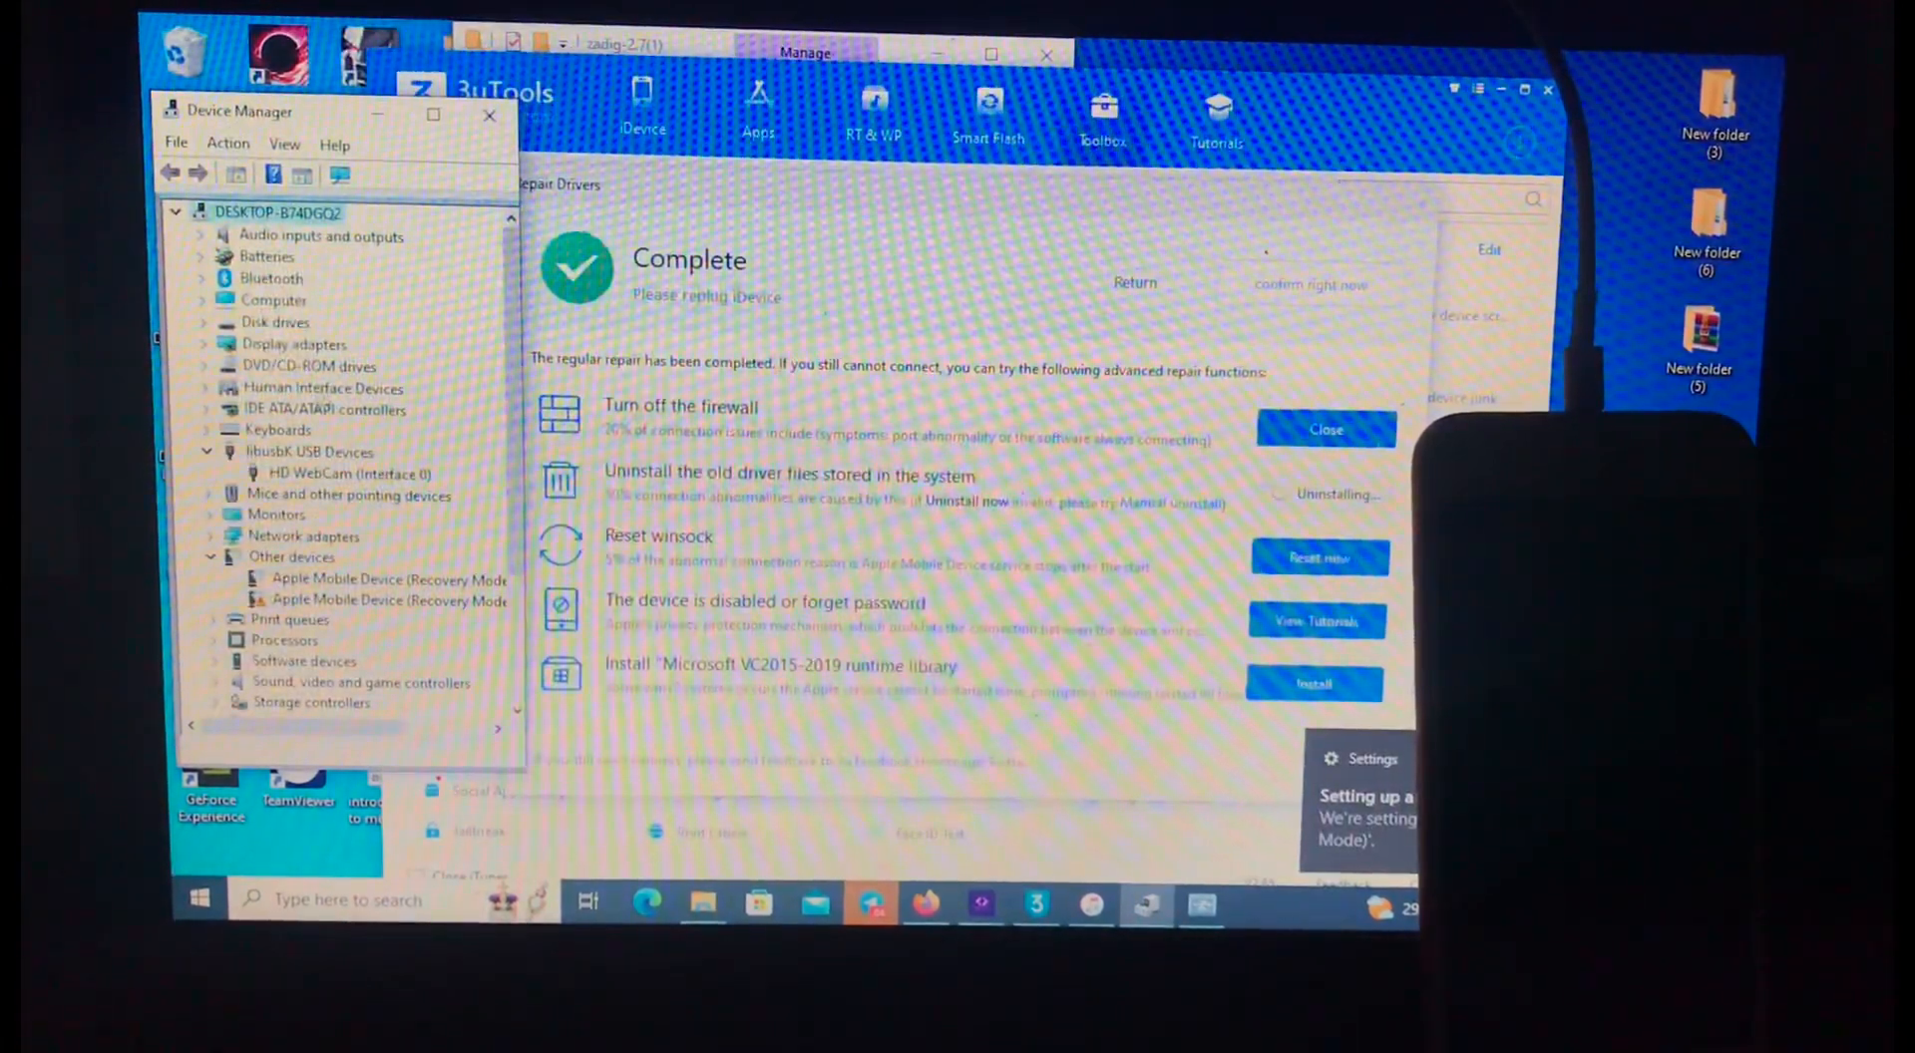
pyautogui.scroll(-3)
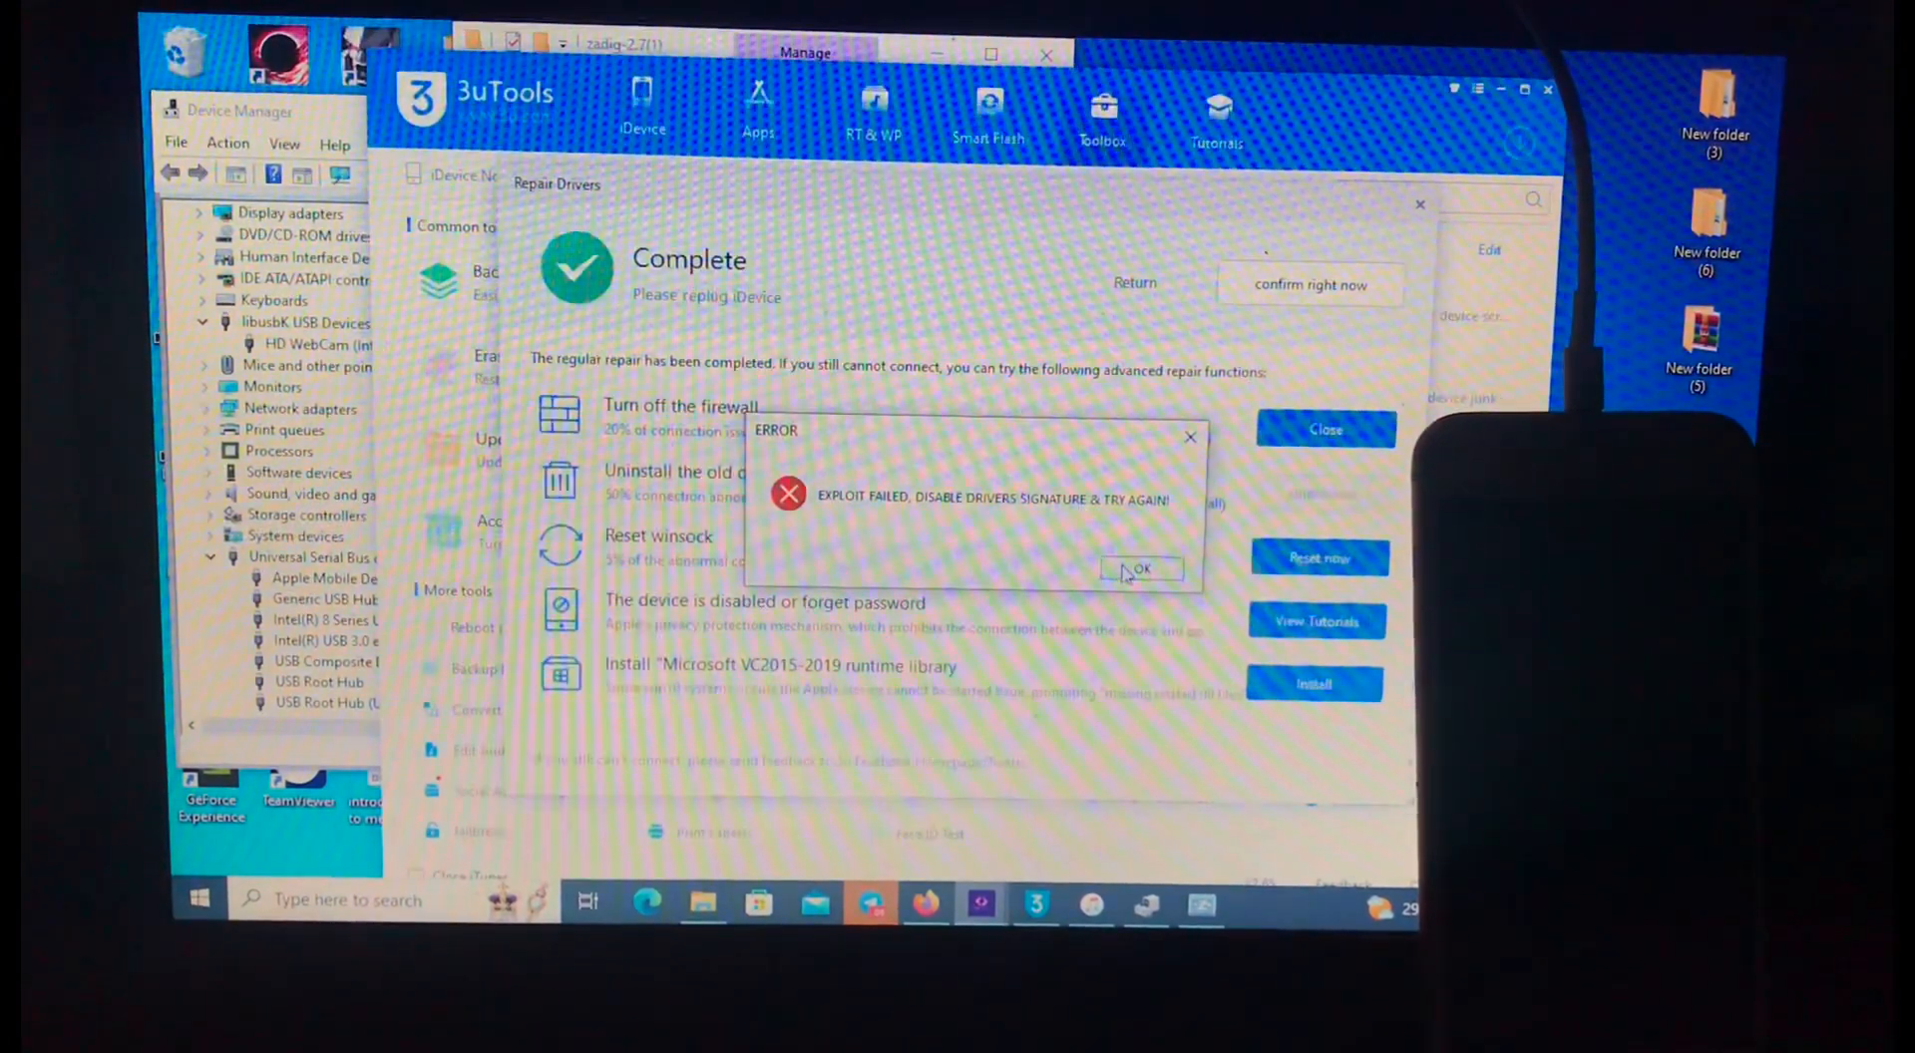
# Step: Dismiss the exploit error, retry Boot To Ramdisk, and dismiss 'Device Not Detected'
pyautogui.click(1137, 570)
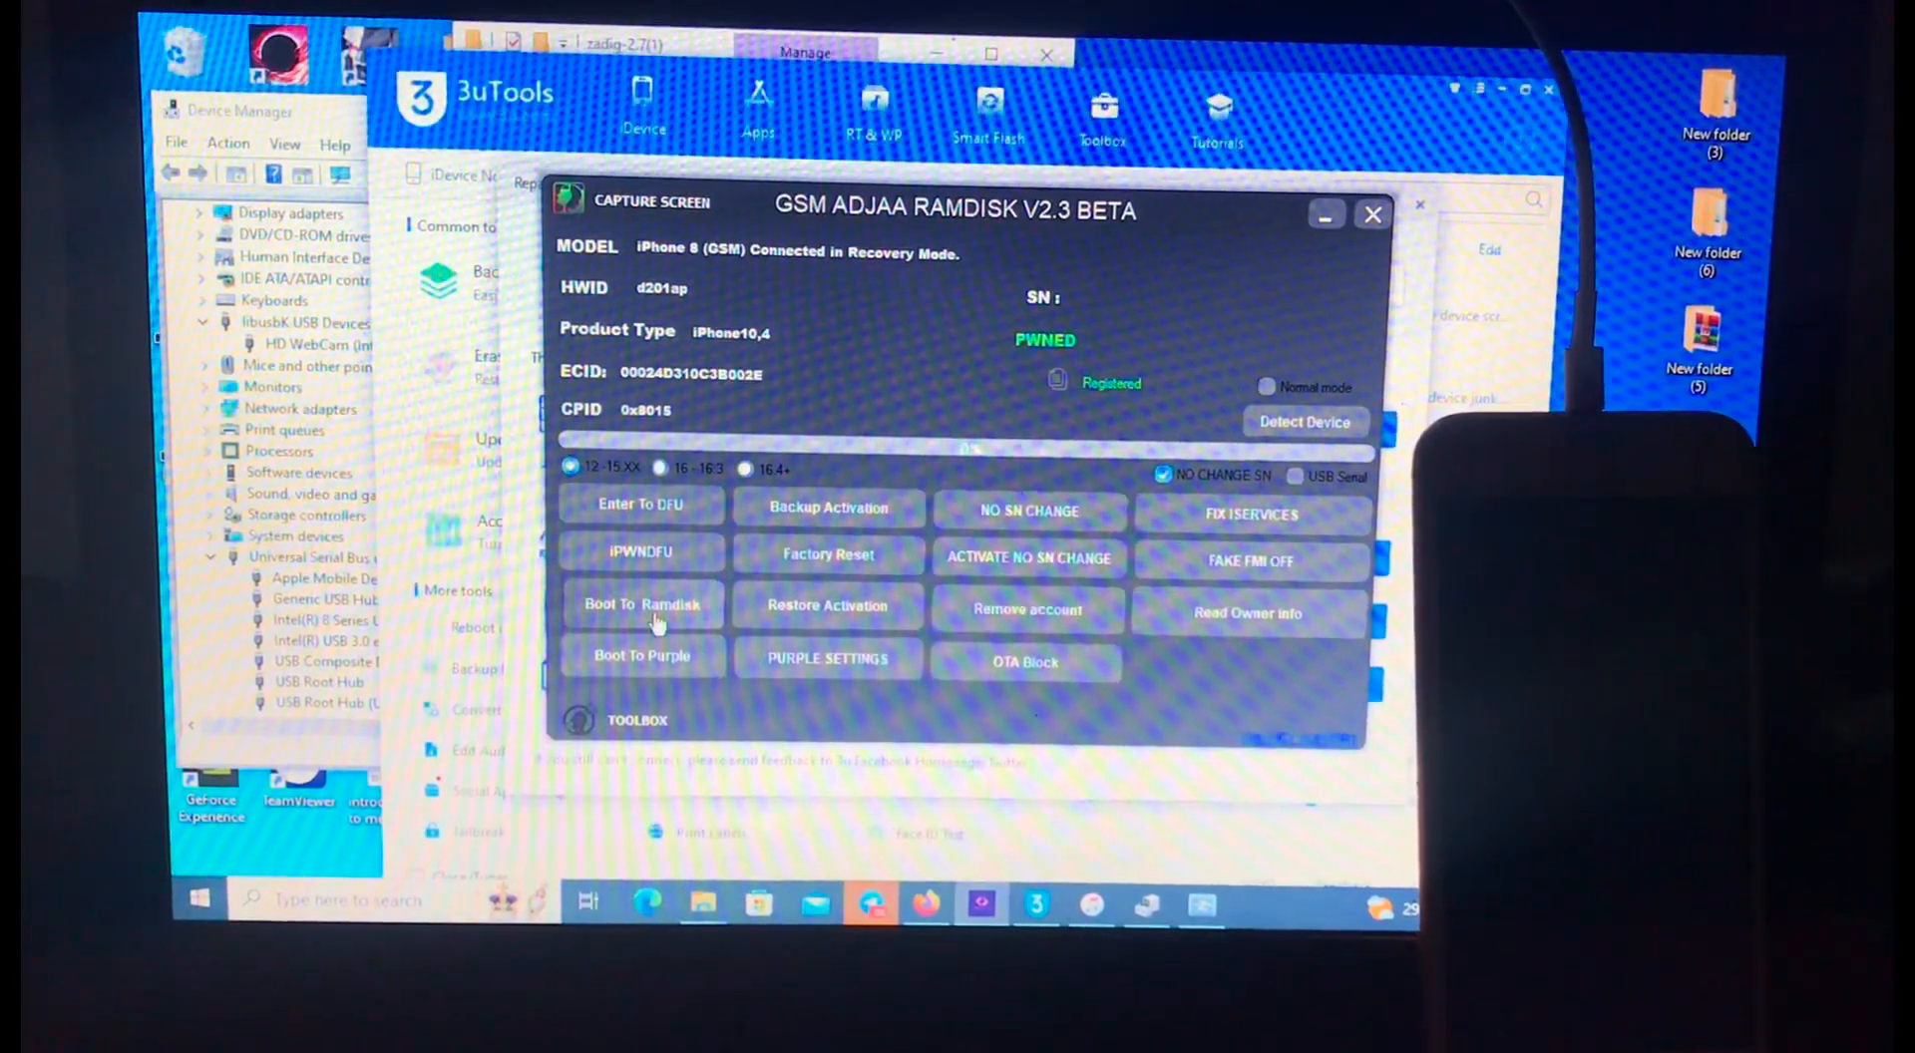
pyautogui.click(640, 604)
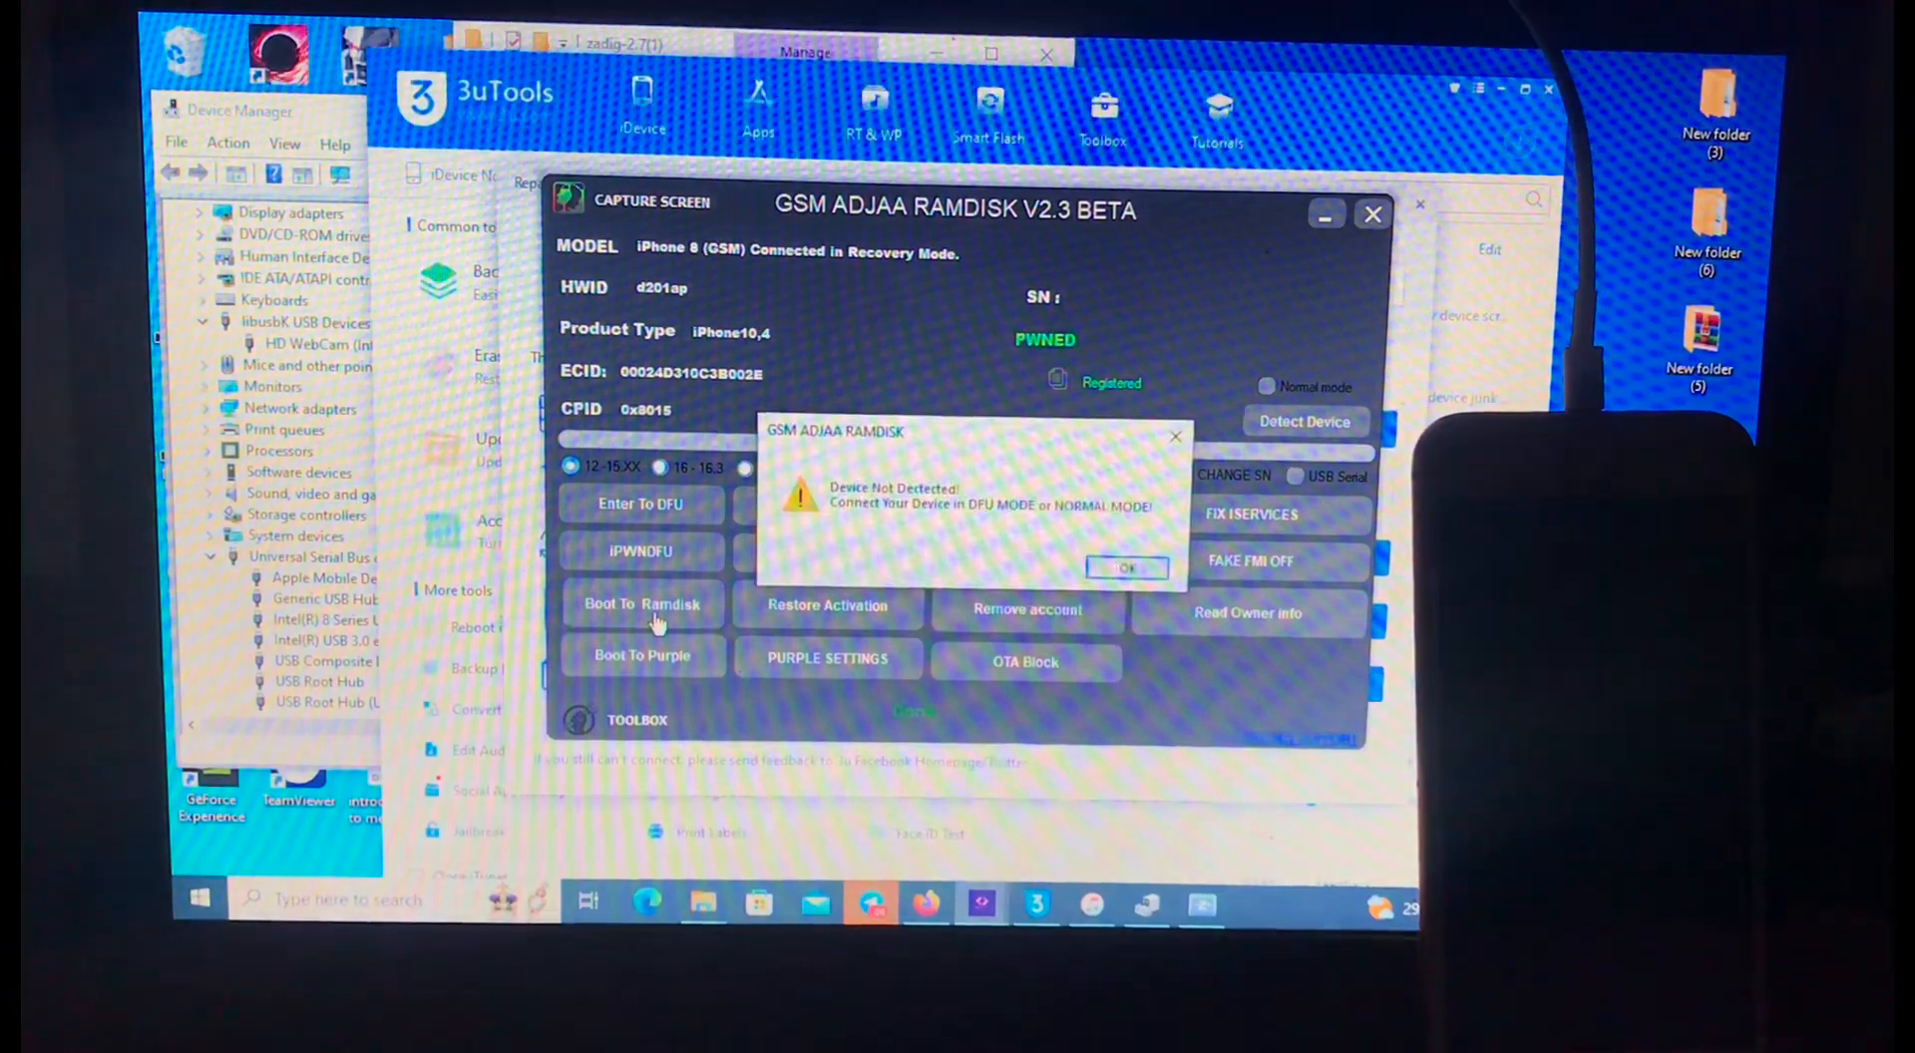
pyautogui.click(1125, 569)
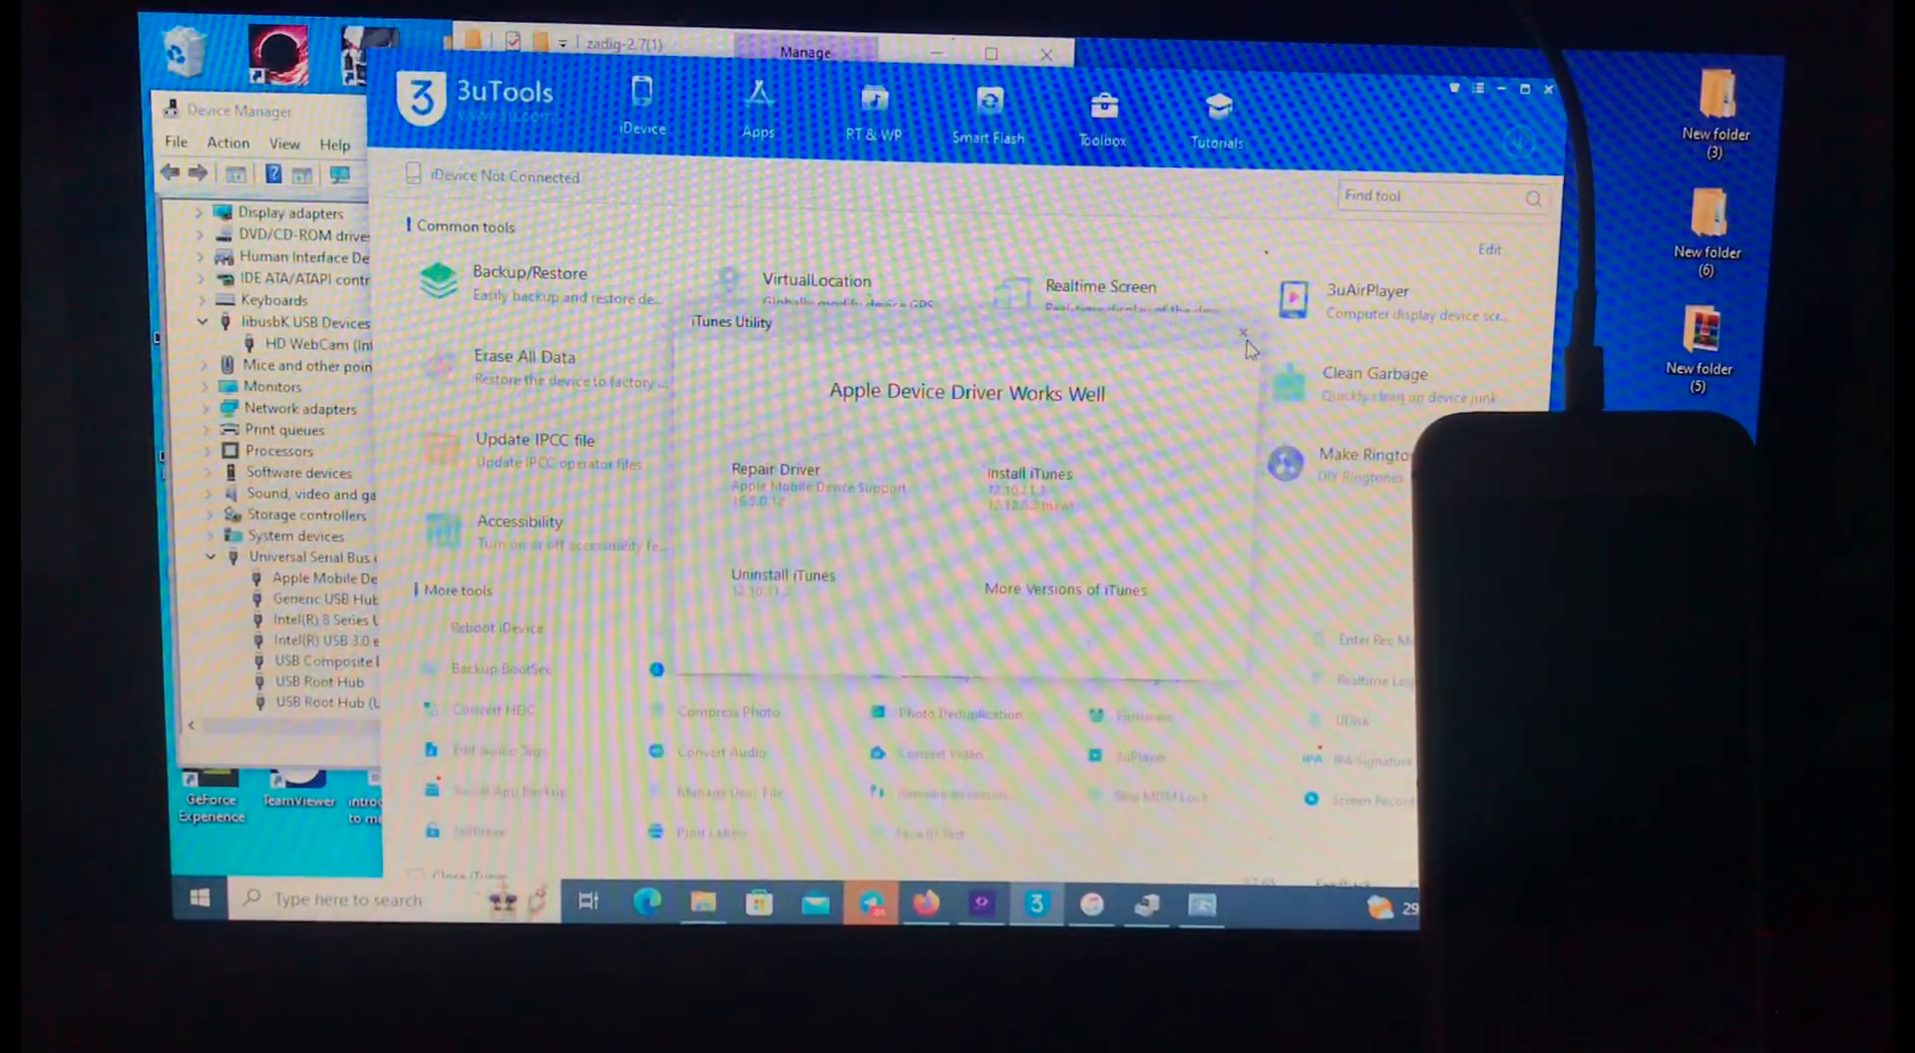
pyautogui.moveTo(1242, 333)
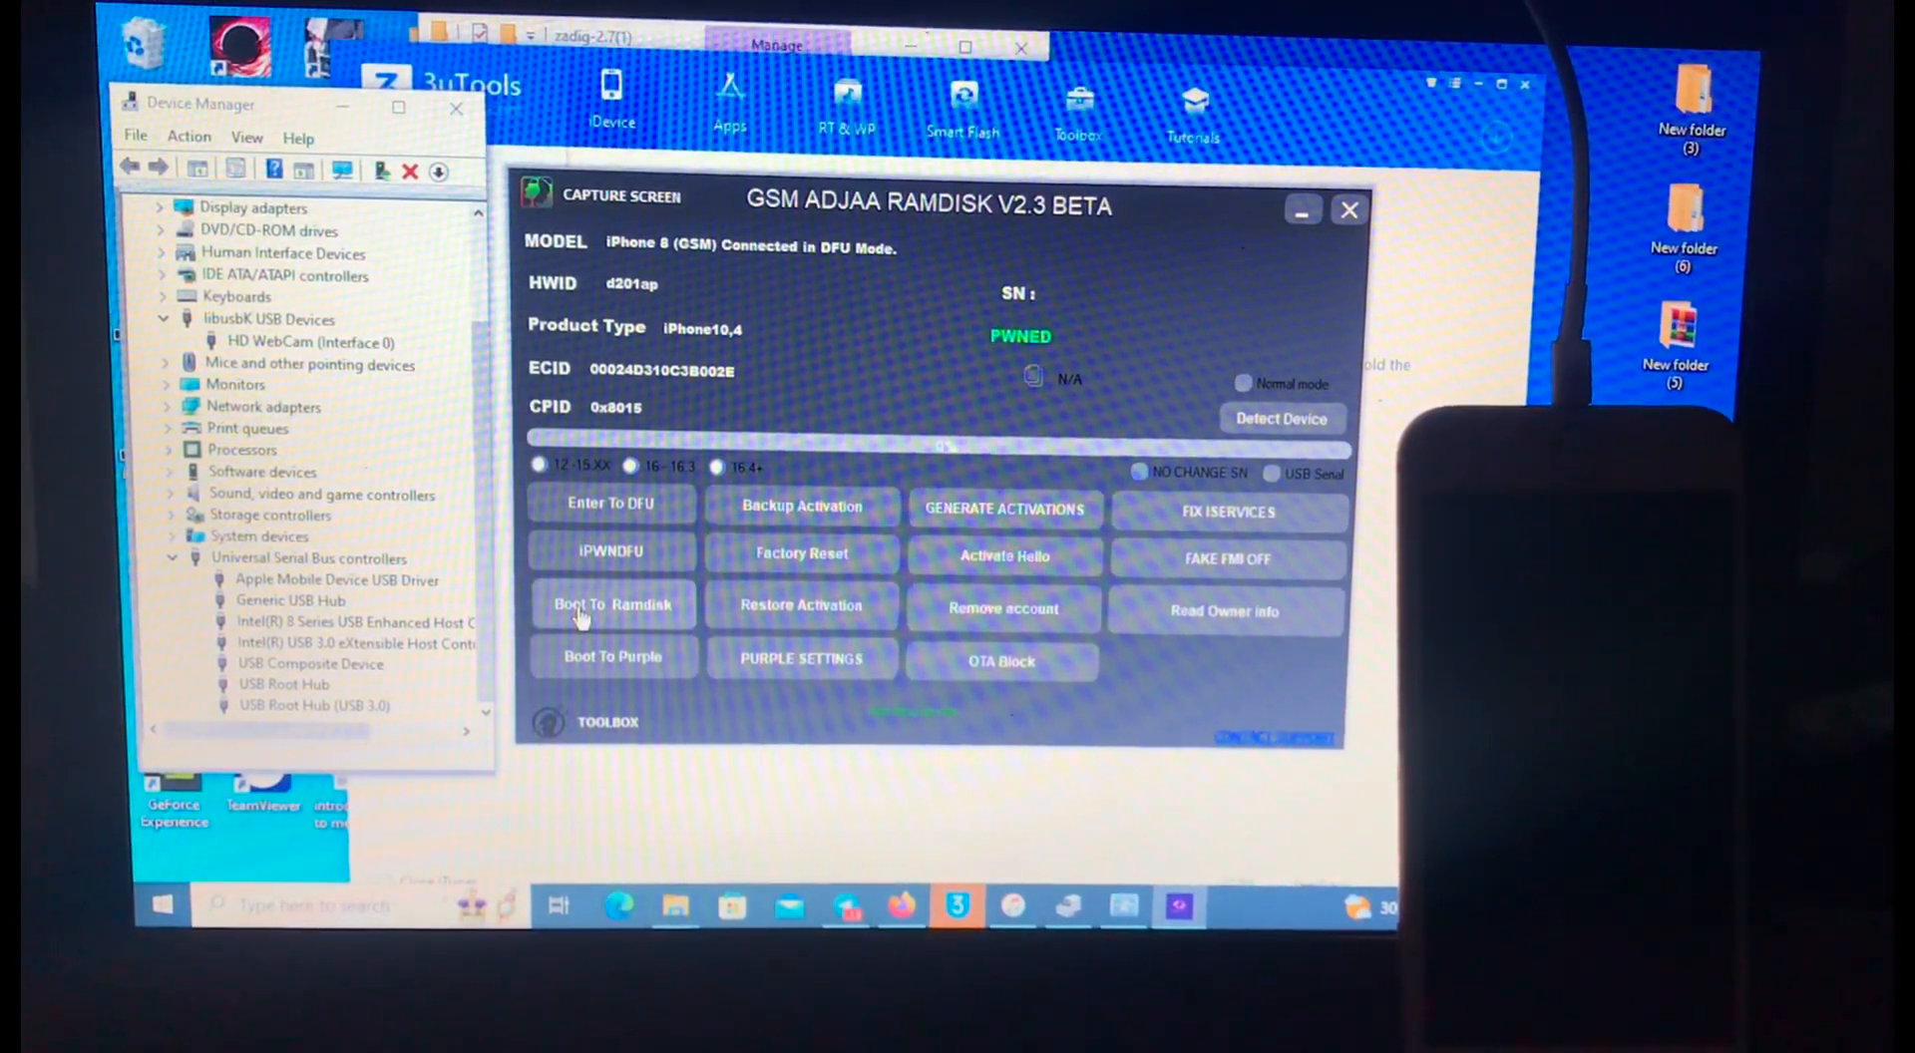
# Step: Boot To Ramdisk with iOS 12-15.XX and NO CHANGE SN selected
pyautogui.click(611, 604)
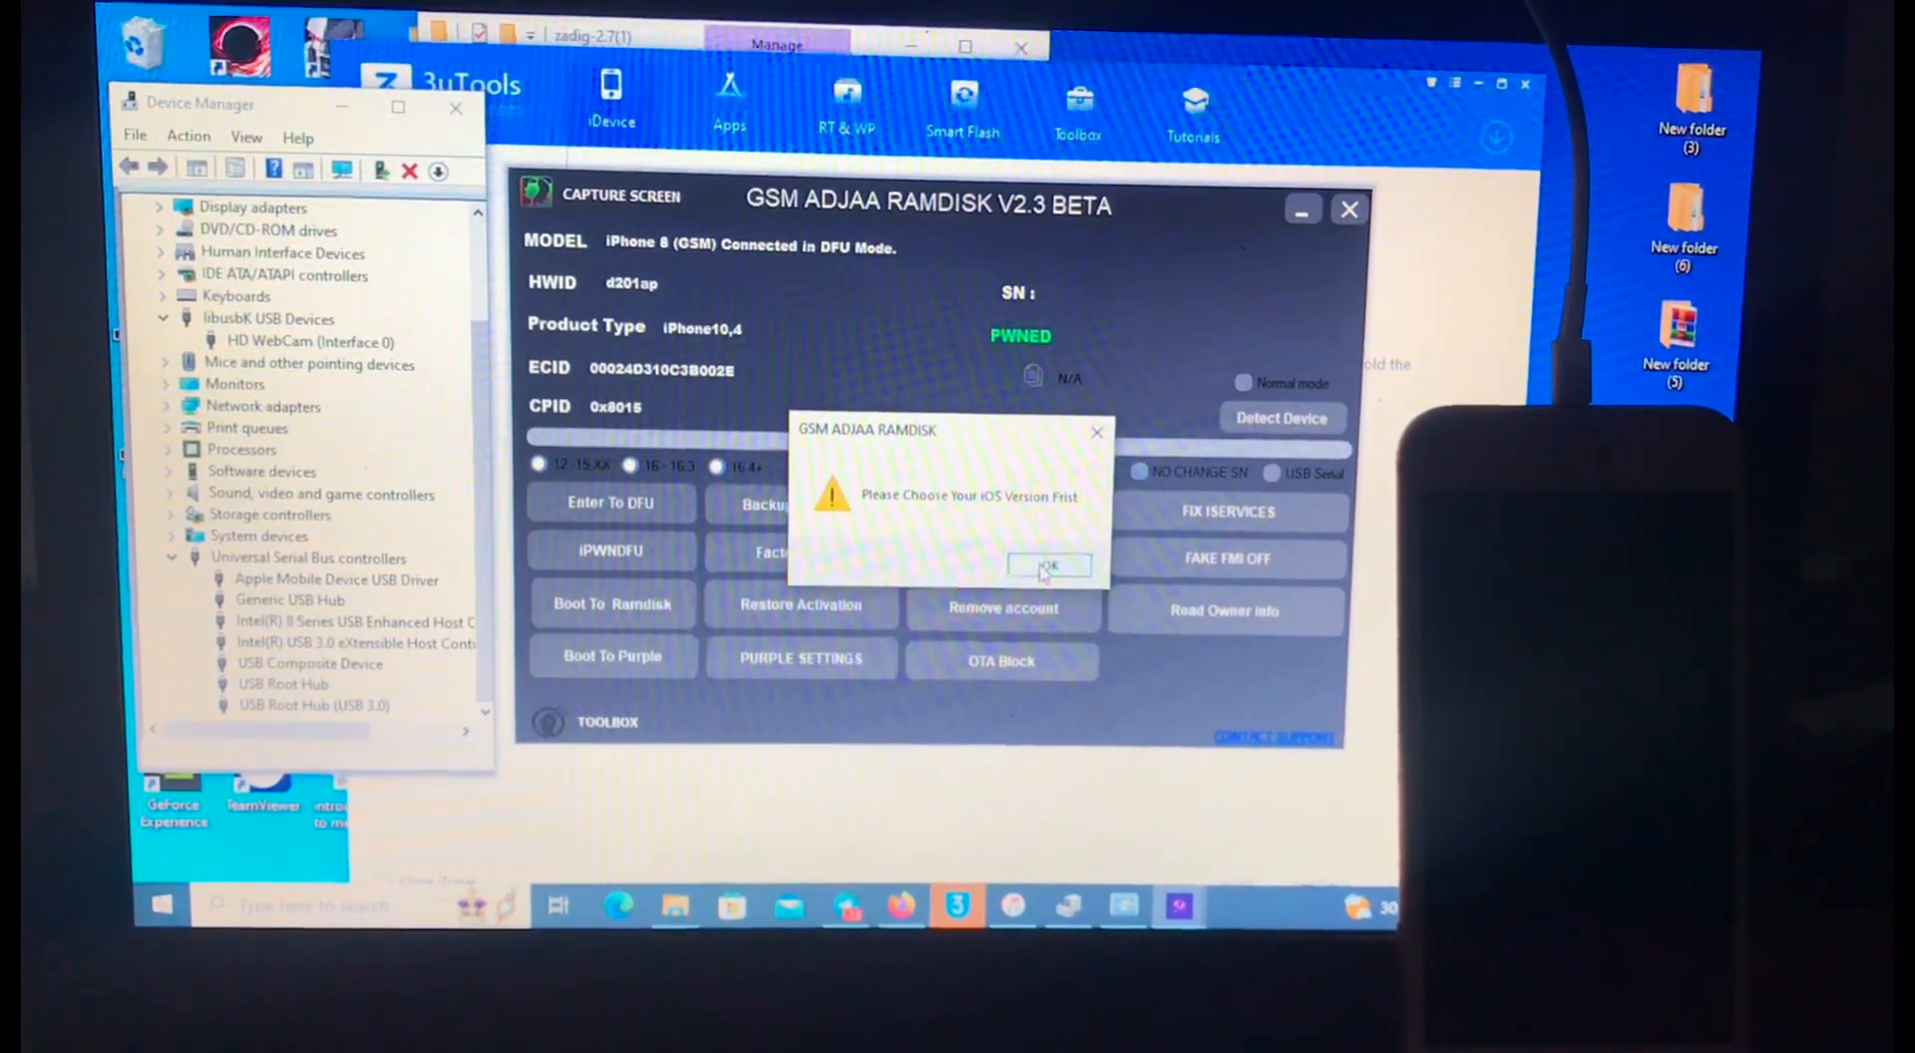
pyautogui.click(1049, 566)
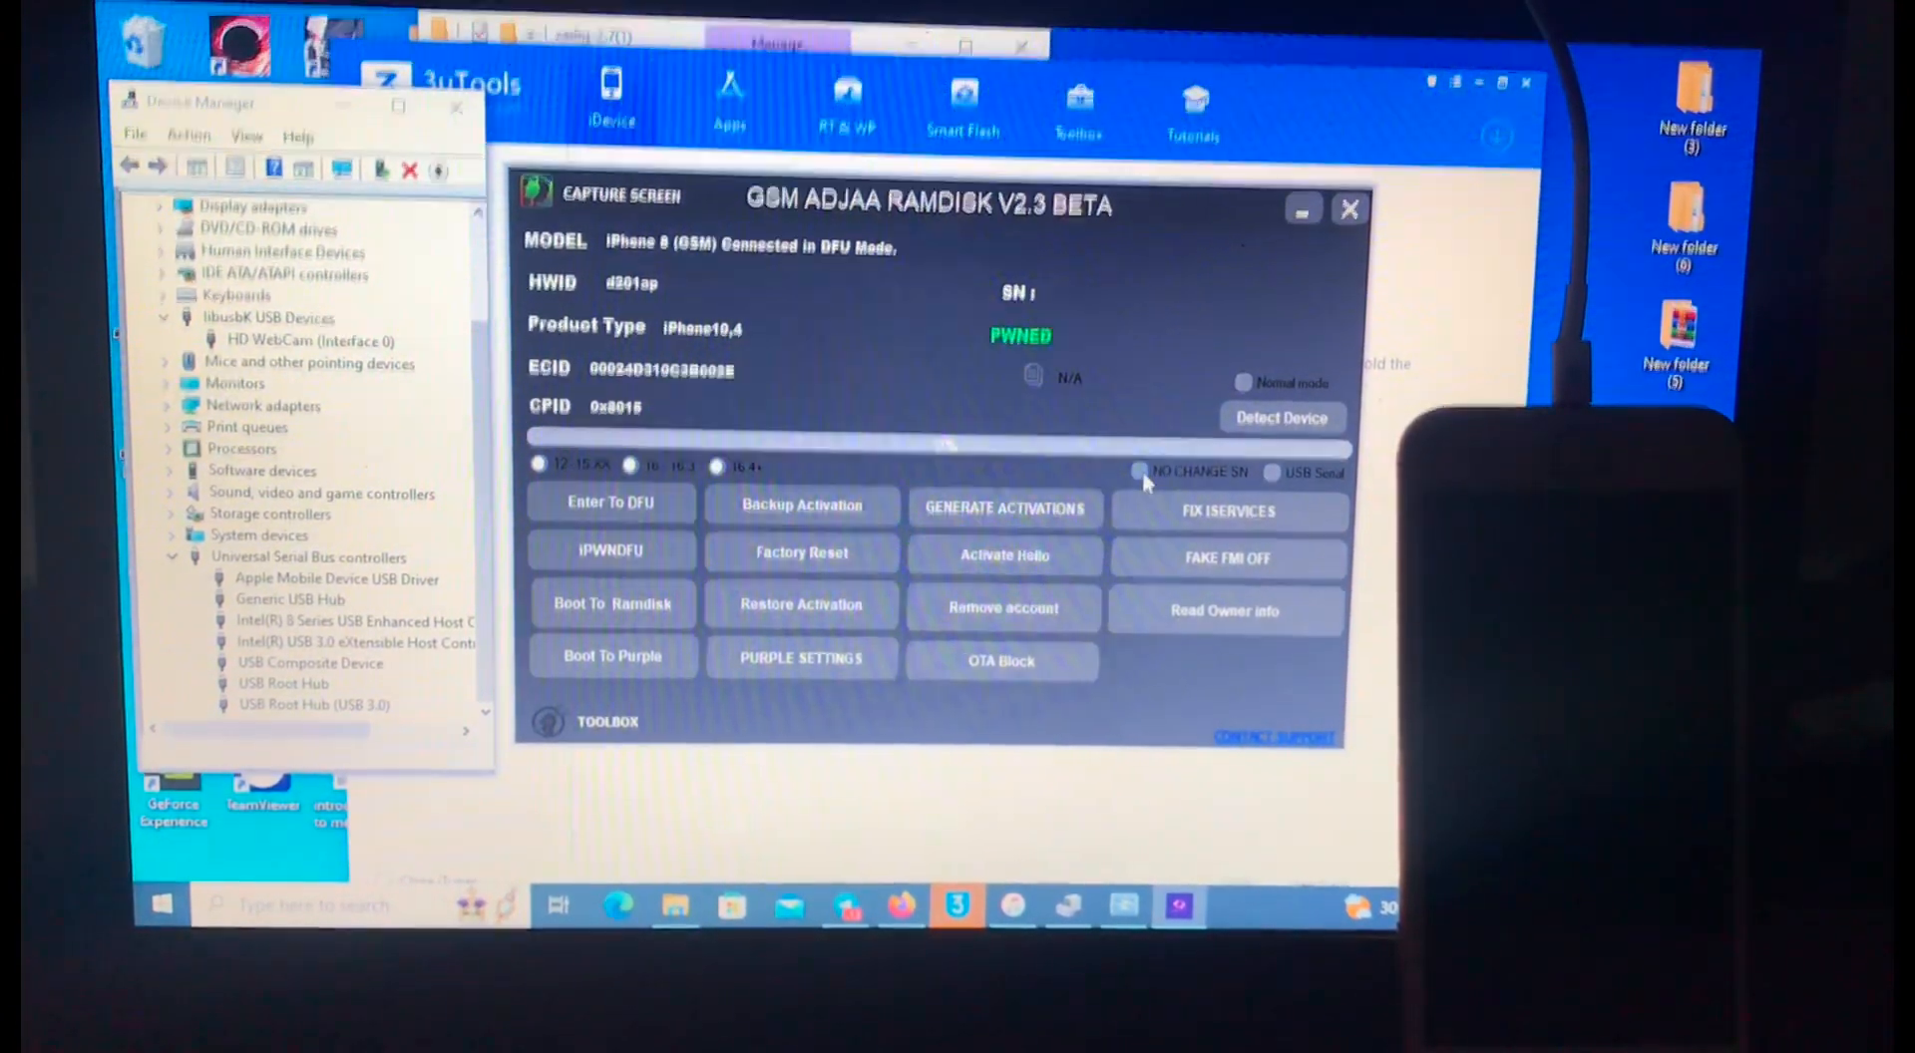
pyautogui.click(1138, 473)
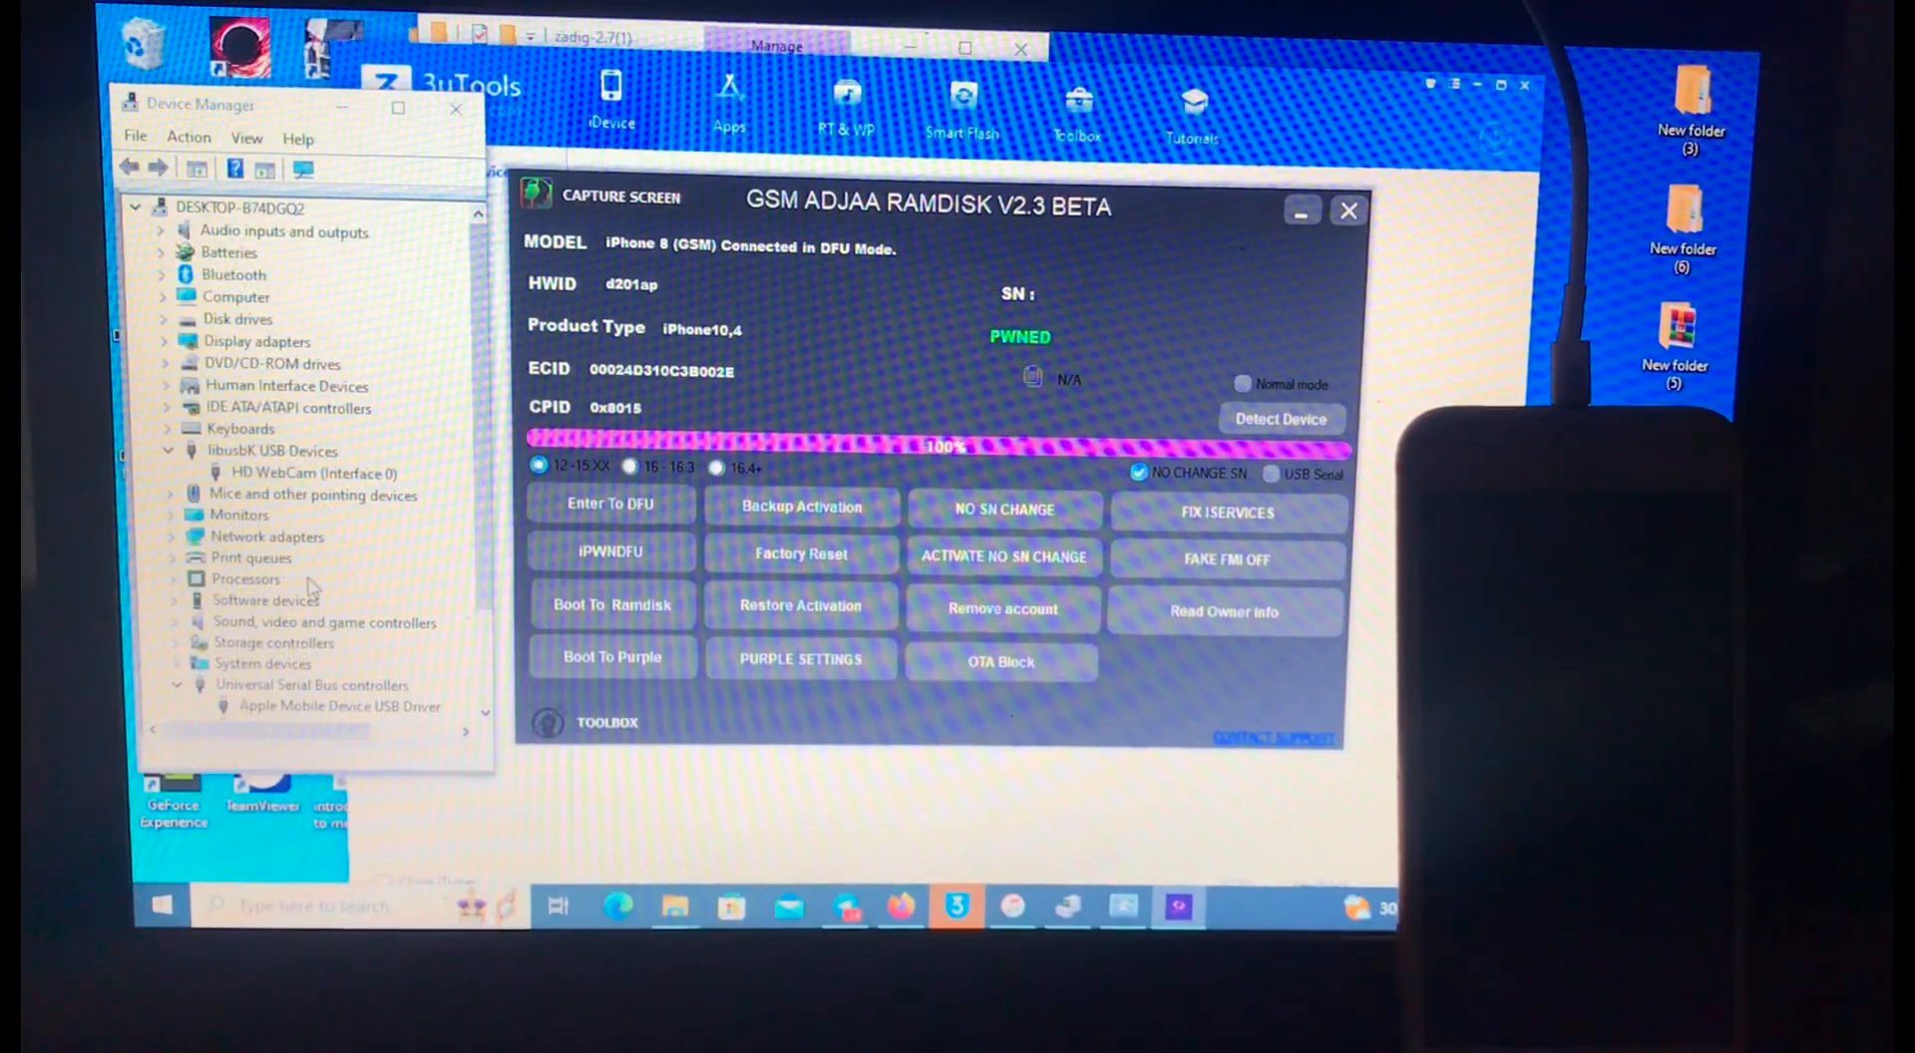
pyautogui.click(610, 604)
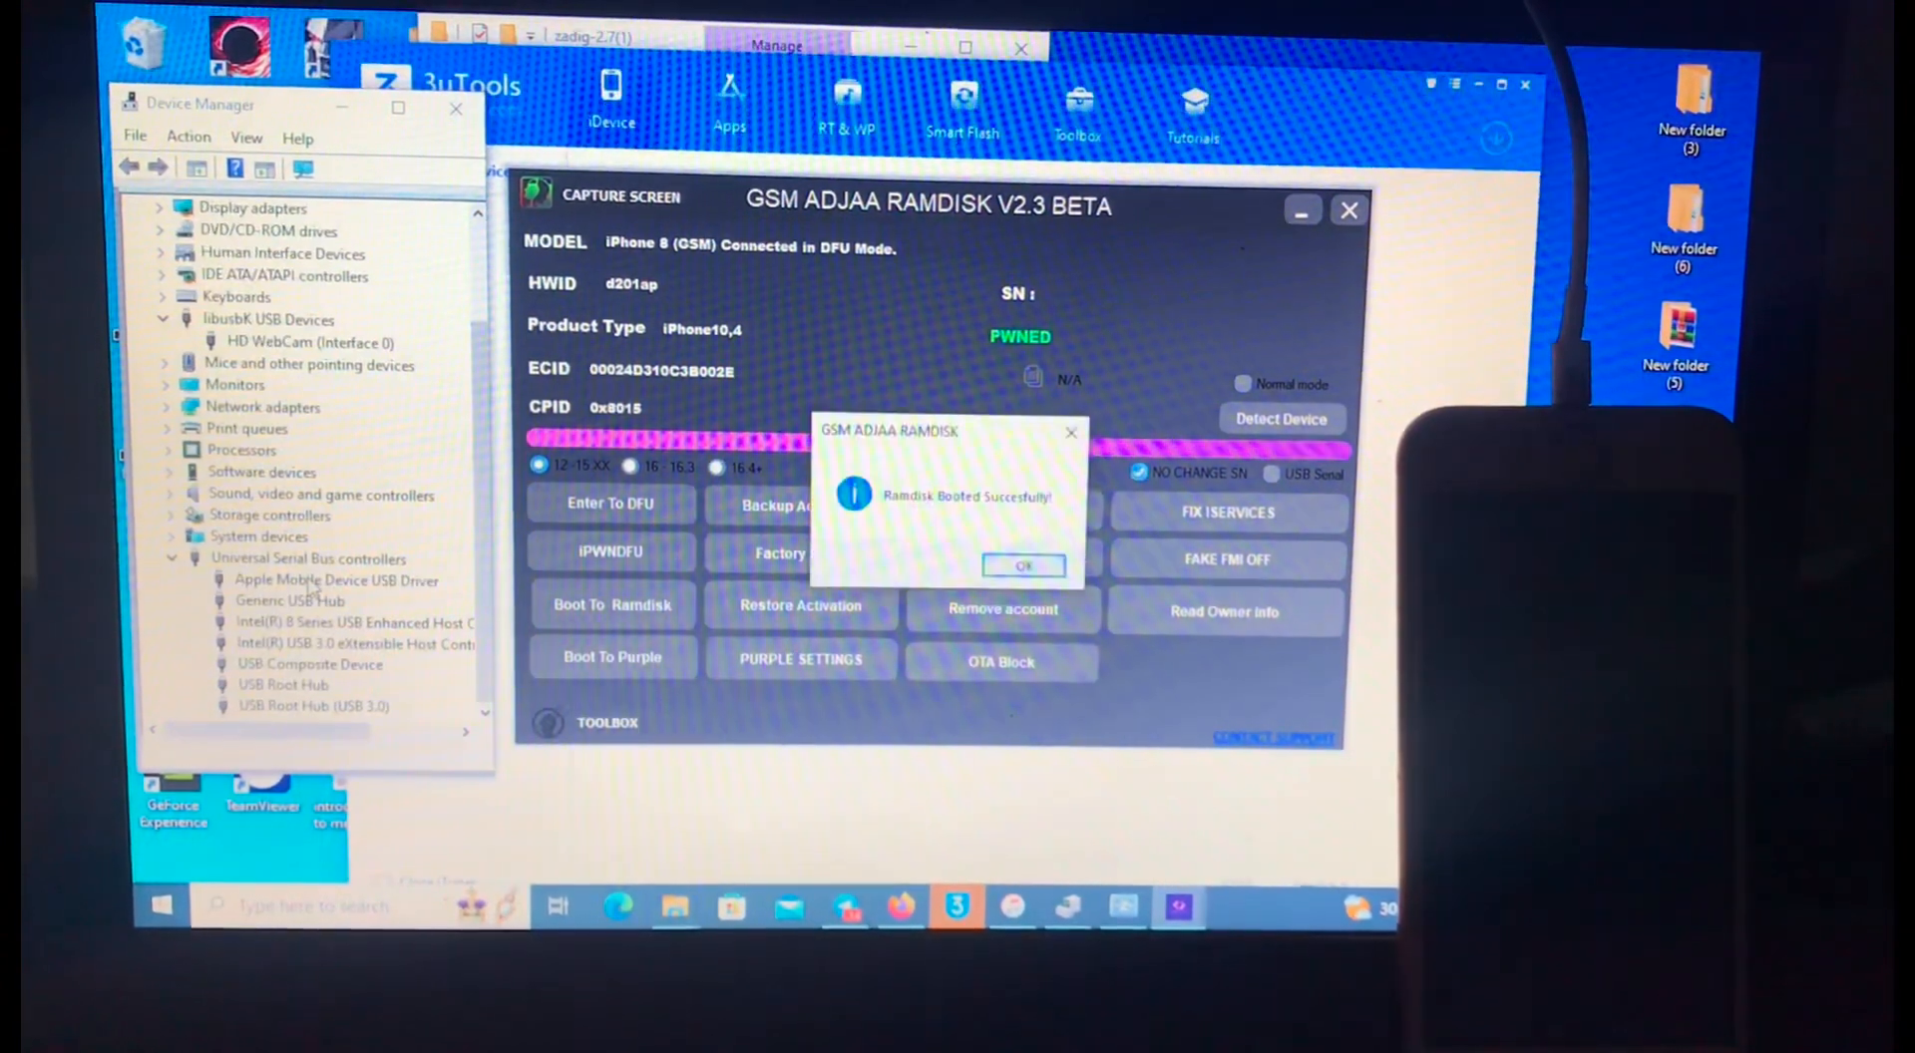